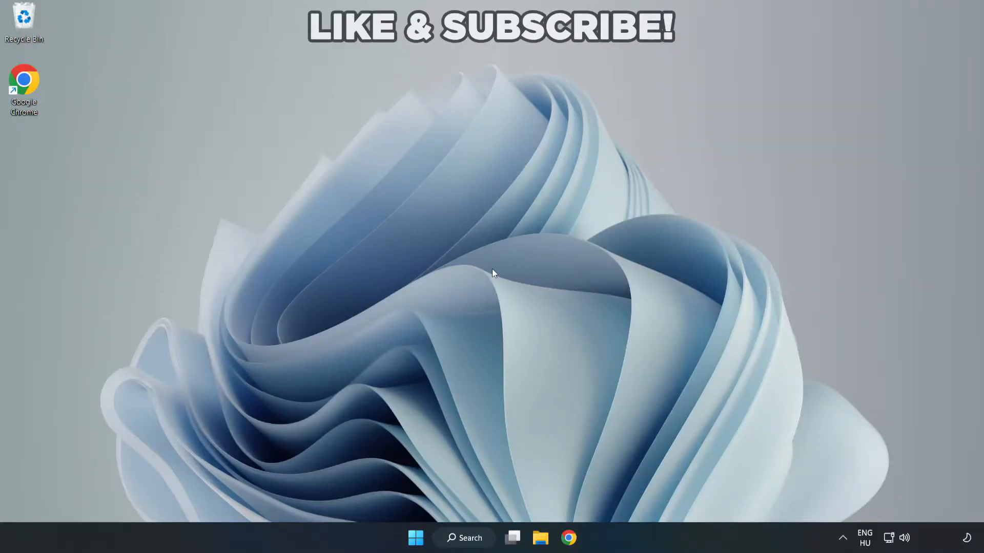
pyautogui.moveTo(493, 282)
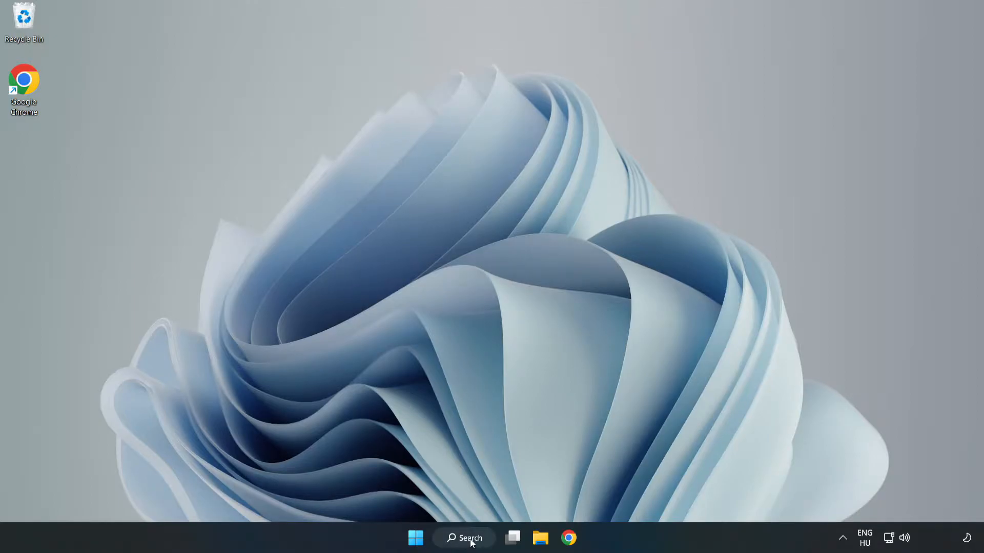
# Step: Open Device Manager from Windows search and centre its window
pyautogui.click(464, 538)
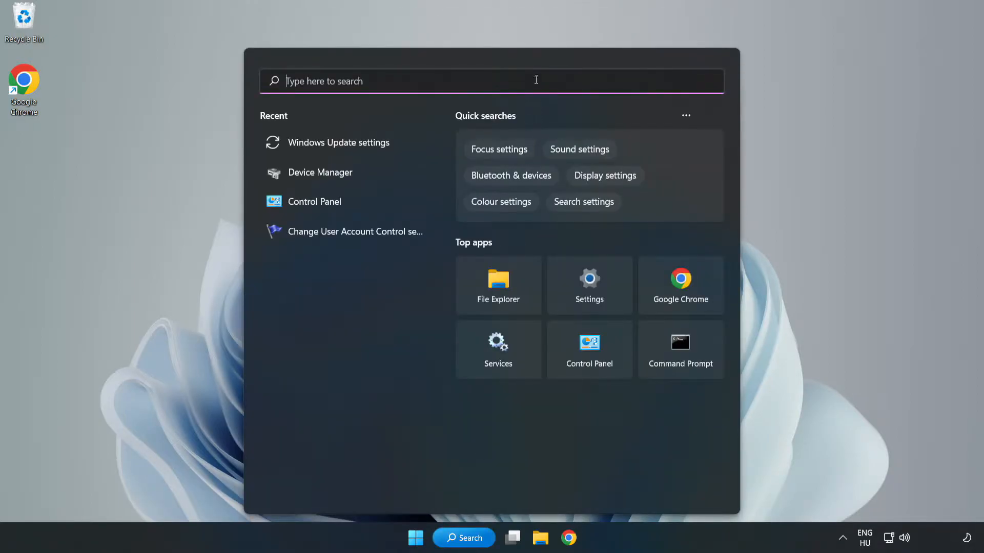
pyautogui.write('device manager')
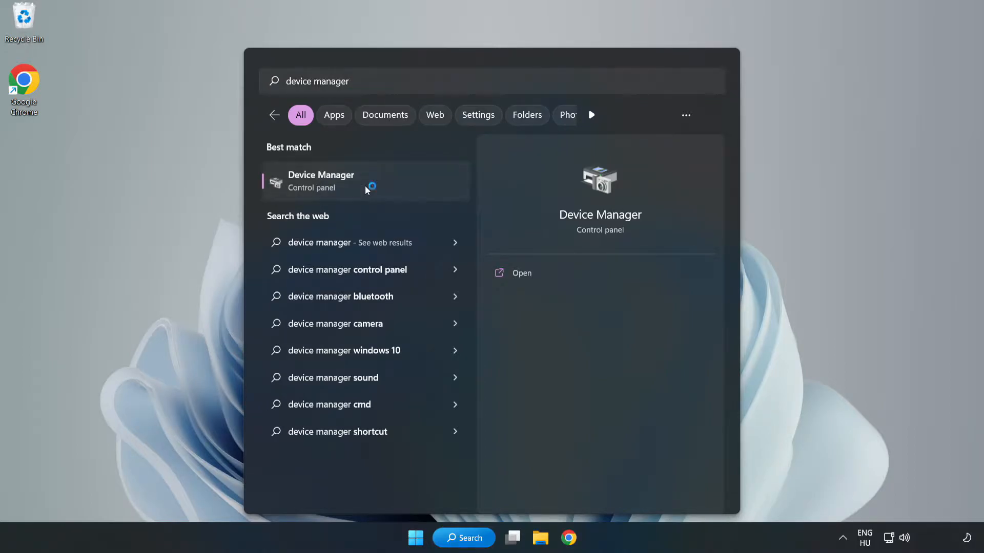
pyautogui.click(334, 181)
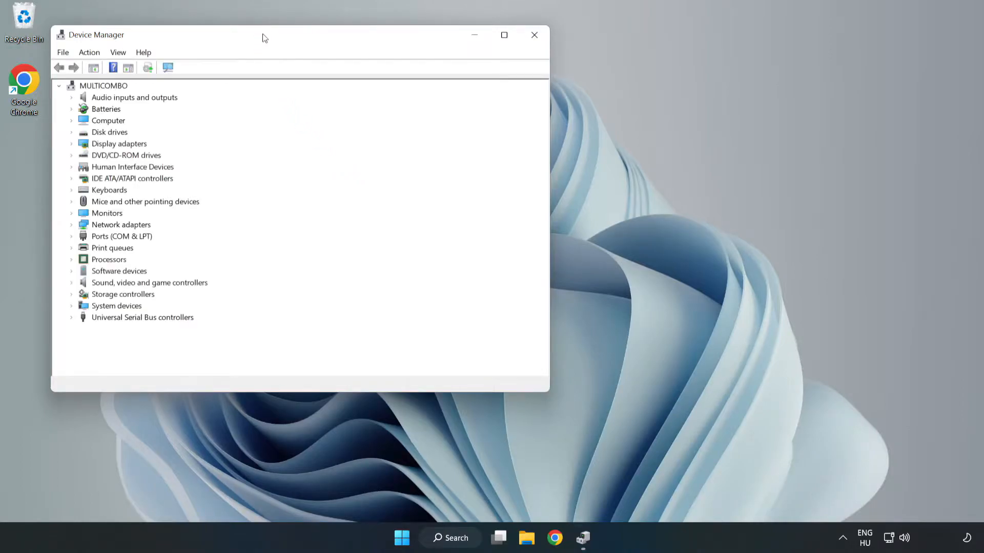
pyautogui.moveTo(264, 34); pyautogui.dragTo(439, 84)
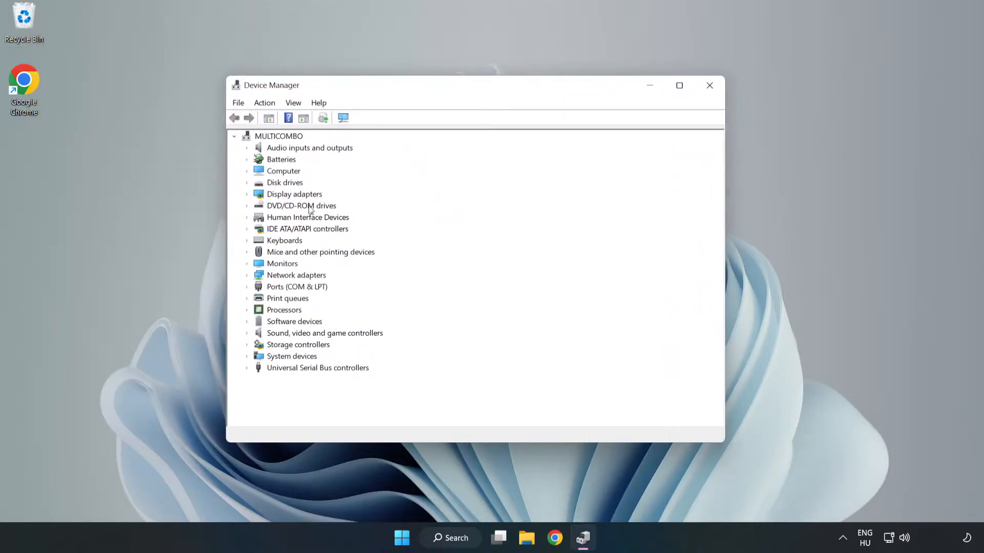
# Step: Auto-search drivers for VMware SVGA 3D, confirm the best is installed, and close Device Manager
pyautogui.click(294, 195)
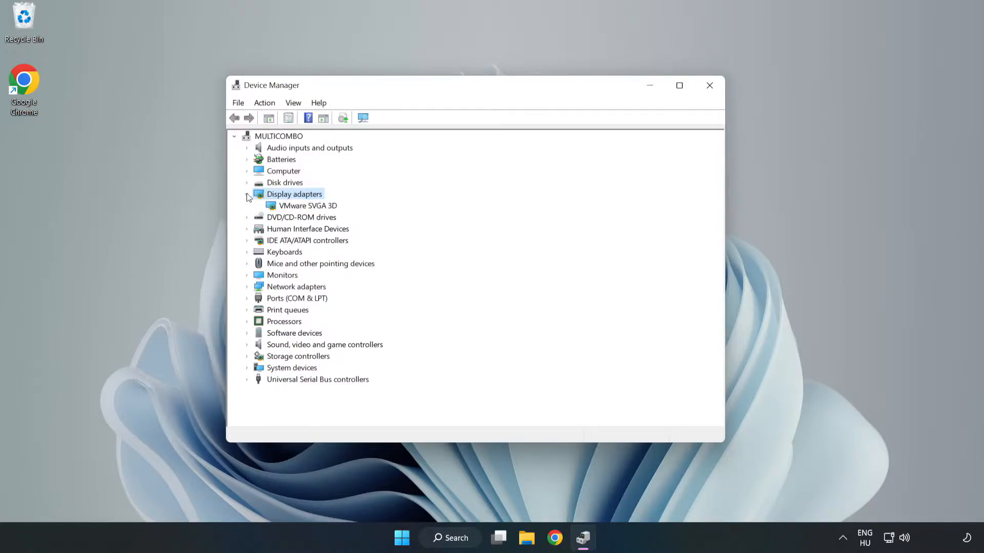
pyautogui.click(307, 205)
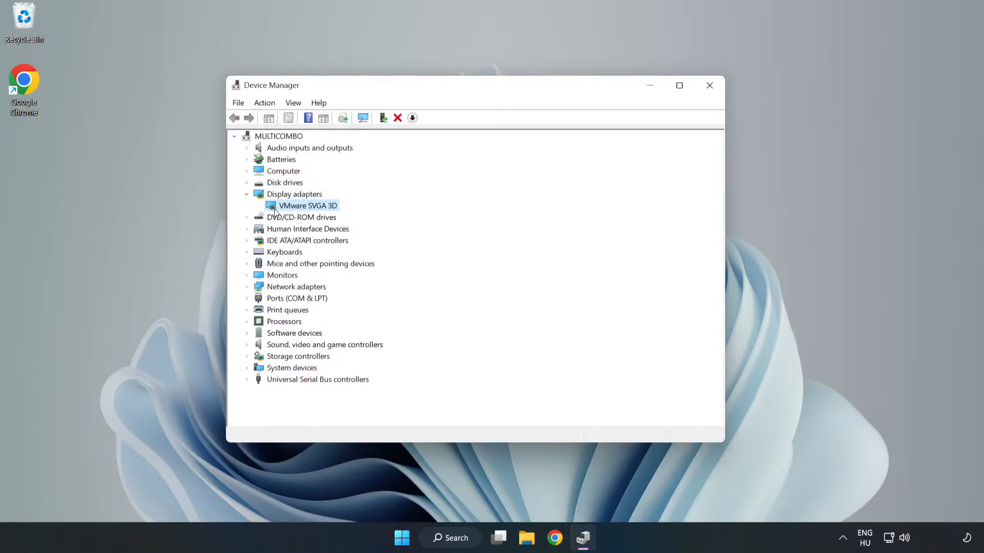
pyautogui.rightClick(308, 206)
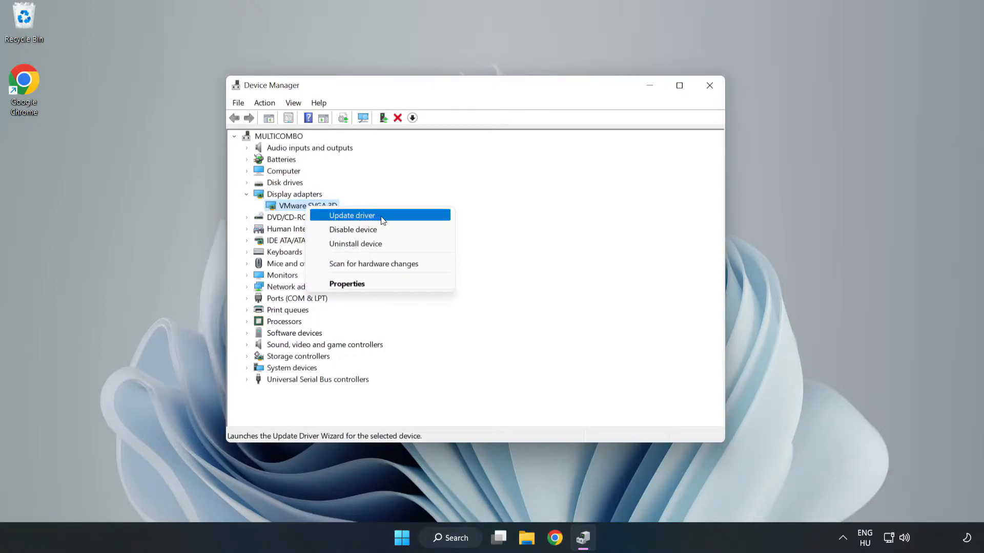
pyautogui.click(351, 215)
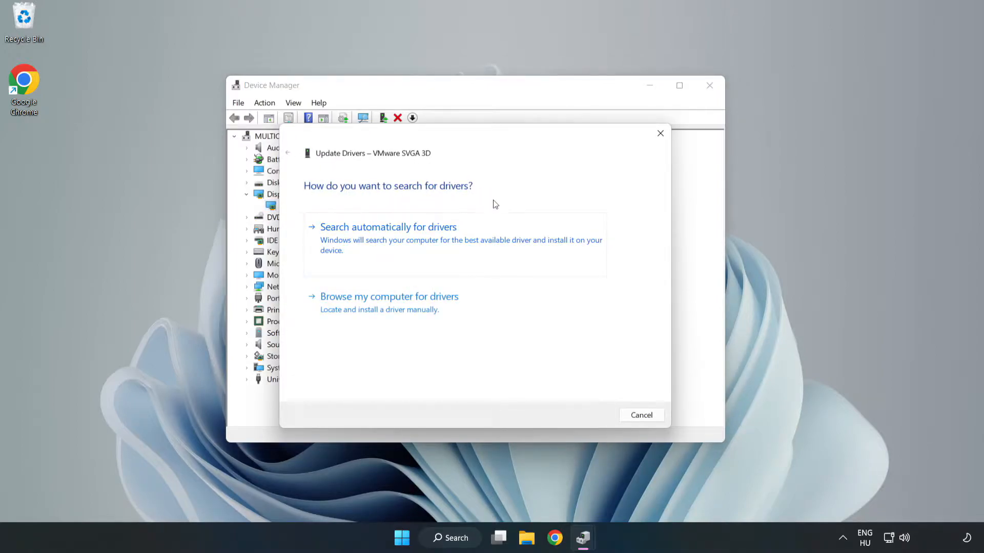
pyautogui.moveTo(363, 243)
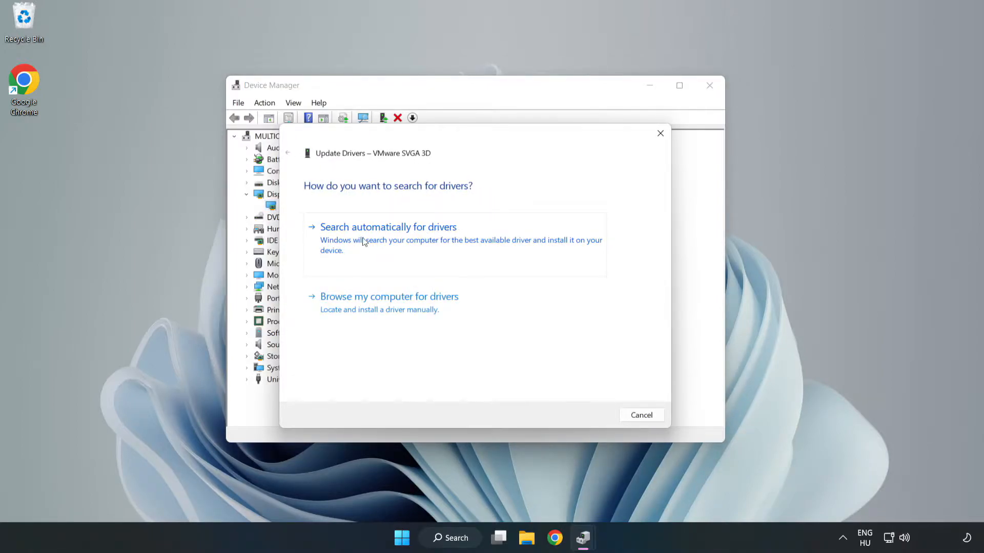
pyautogui.click(388, 227)
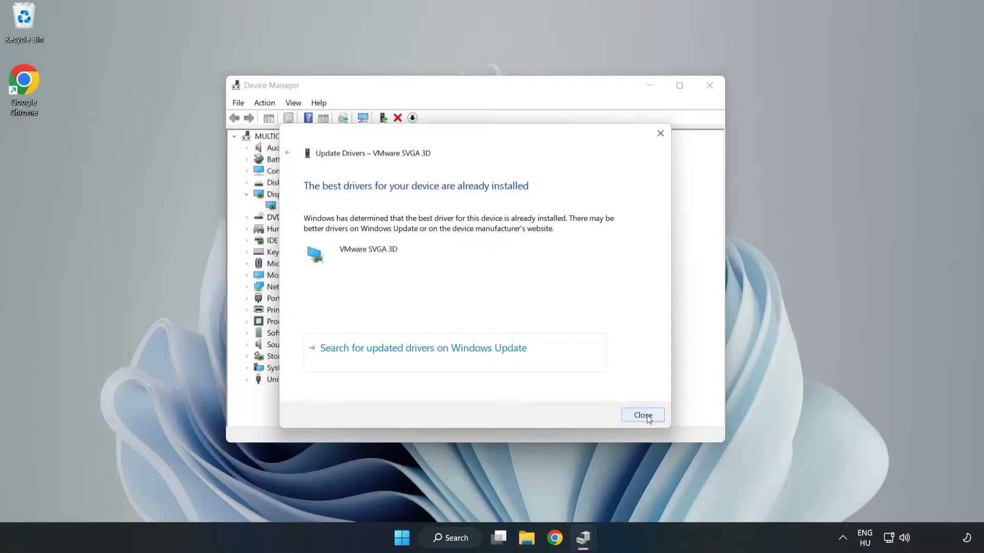
pyautogui.click(643, 415)
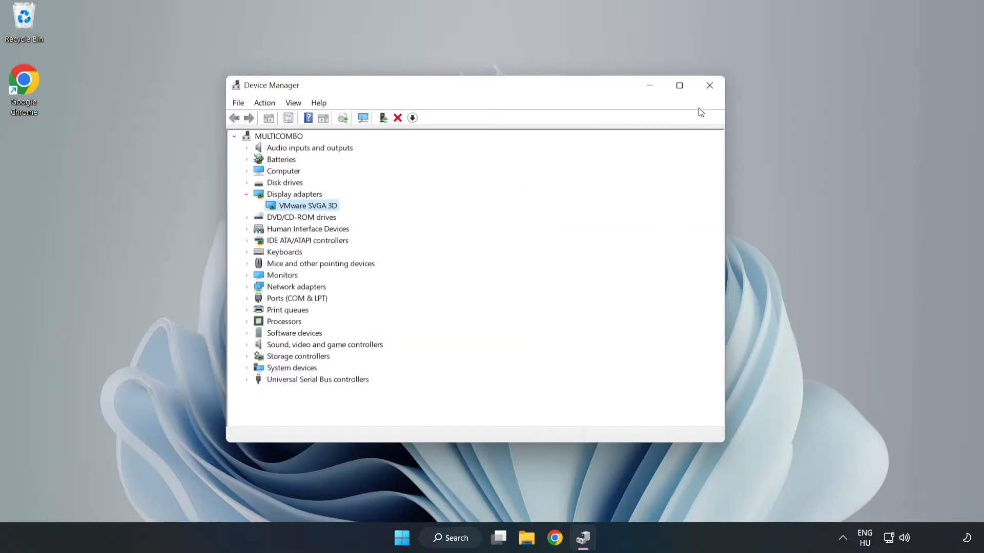
pyautogui.moveTo(710, 86)
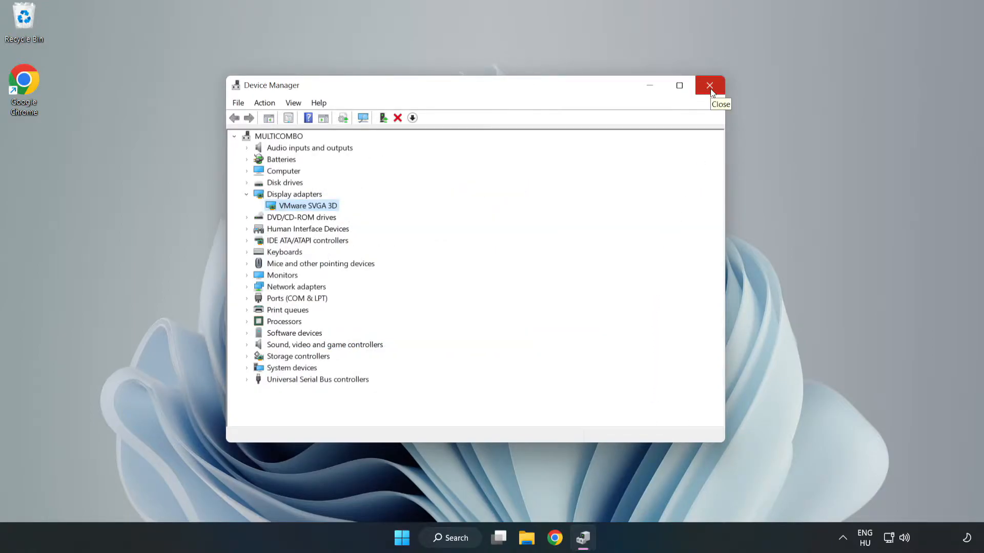
pyautogui.click(710, 85)
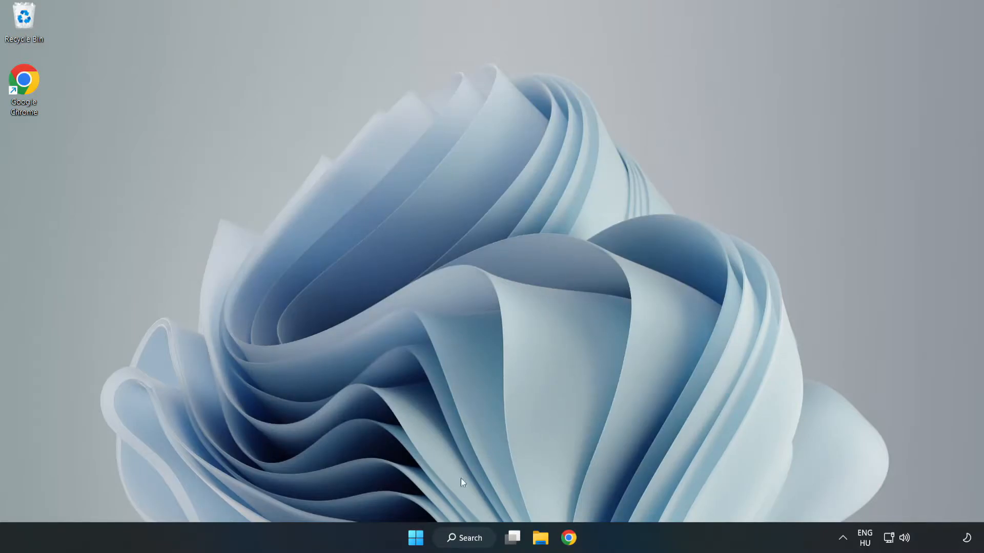
# Step: Open Windows Update settings maximized and run a check, confirming the PC is up to date
pyautogui.click(464, 538)
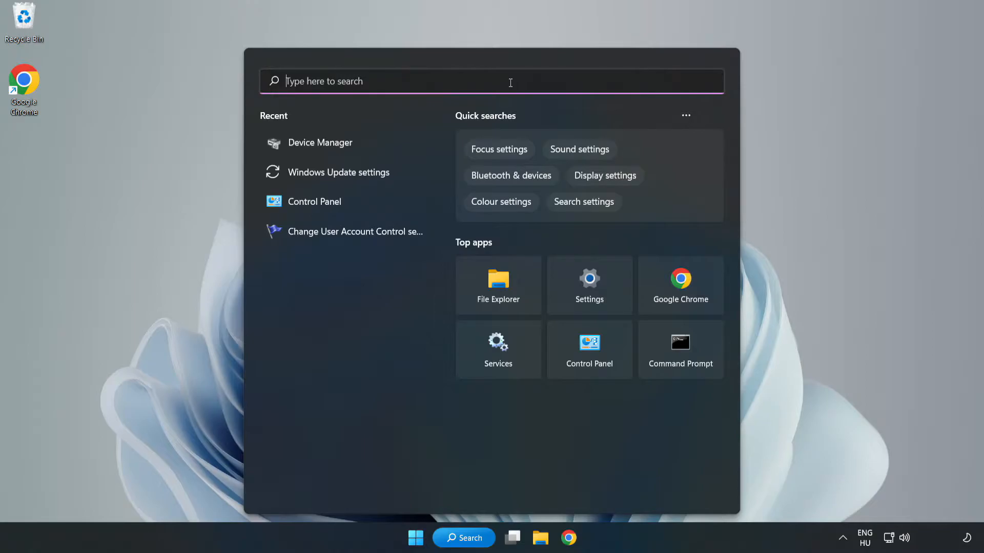
pyautogui.write('updates')
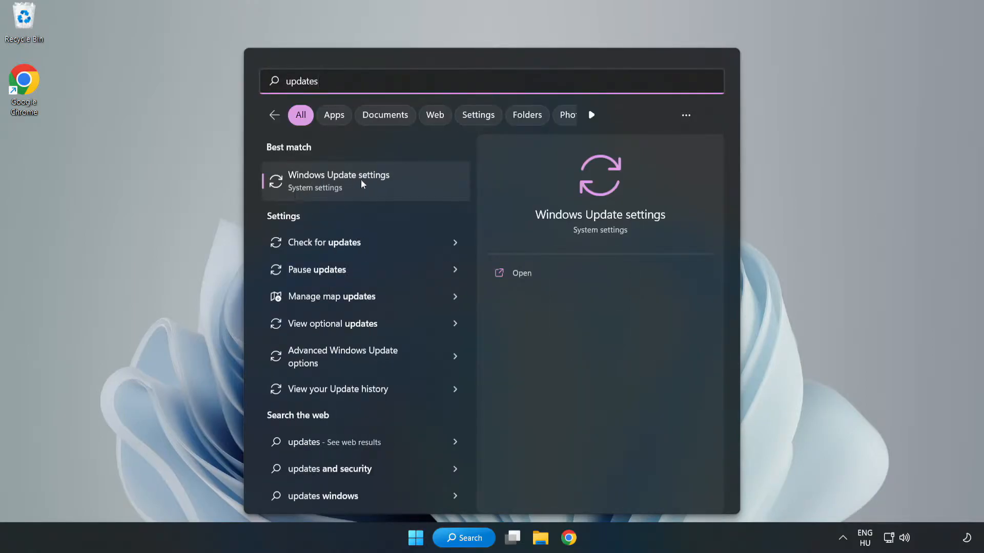
pyautogui.click(359, 181)
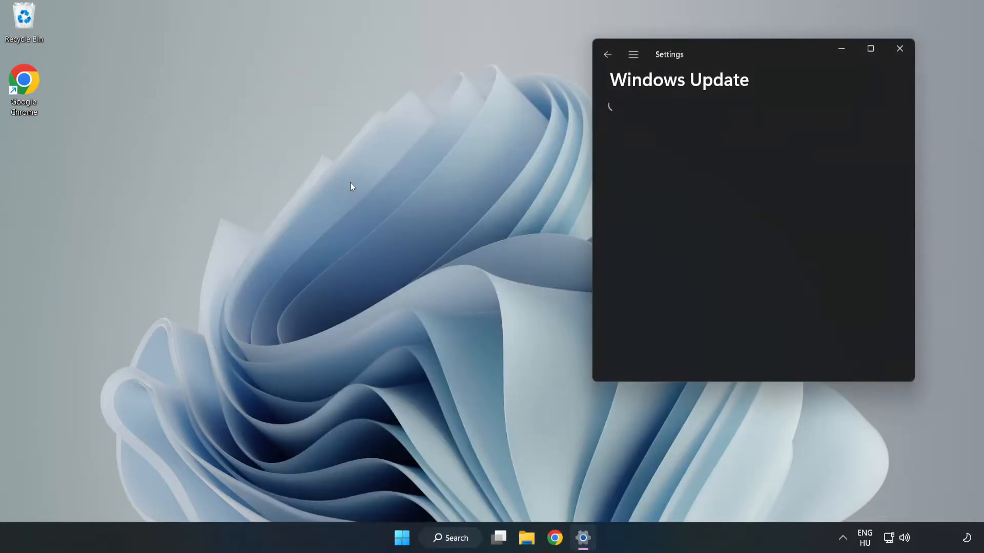
pyautogui.click(870, 49)
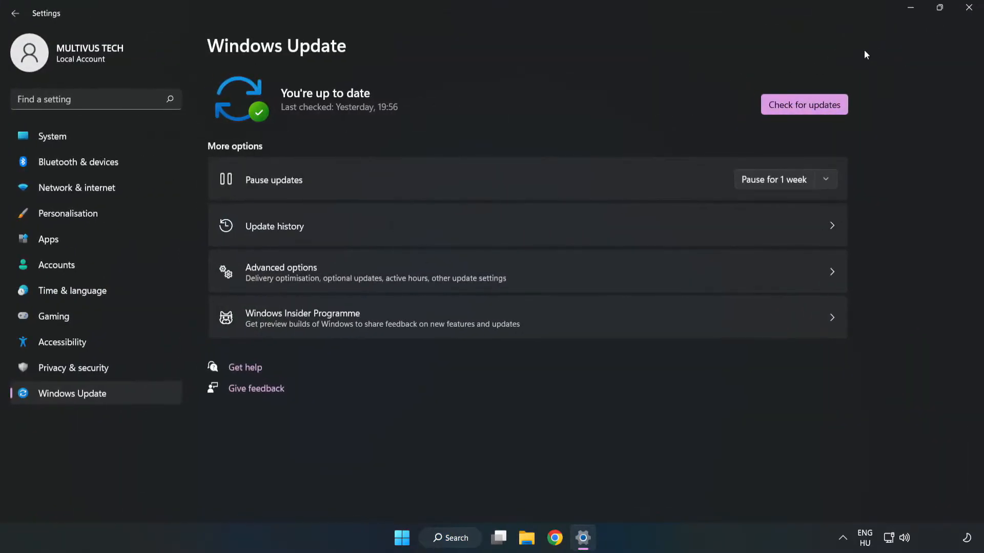
pyautogui.moveTo(660, 102)
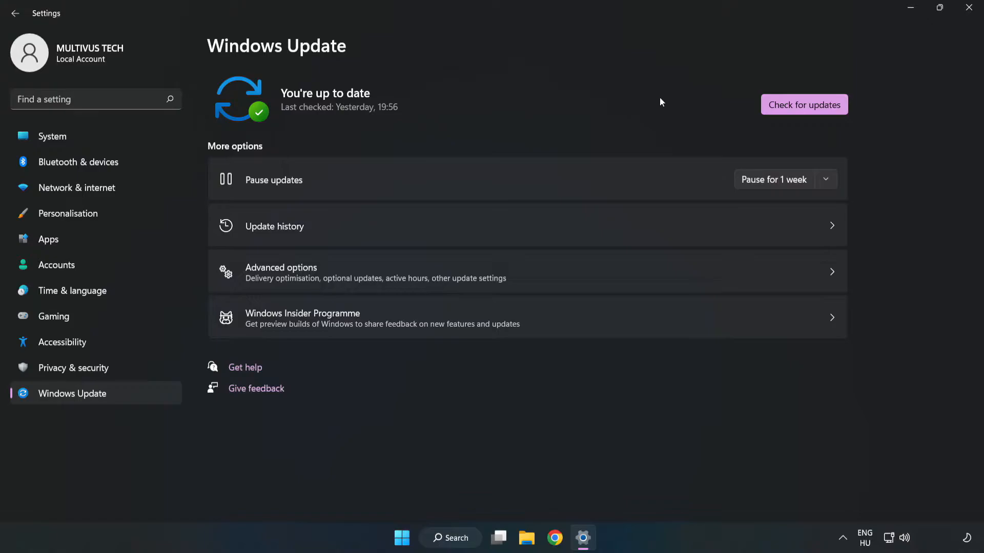
pyautogui.click(803, 105)
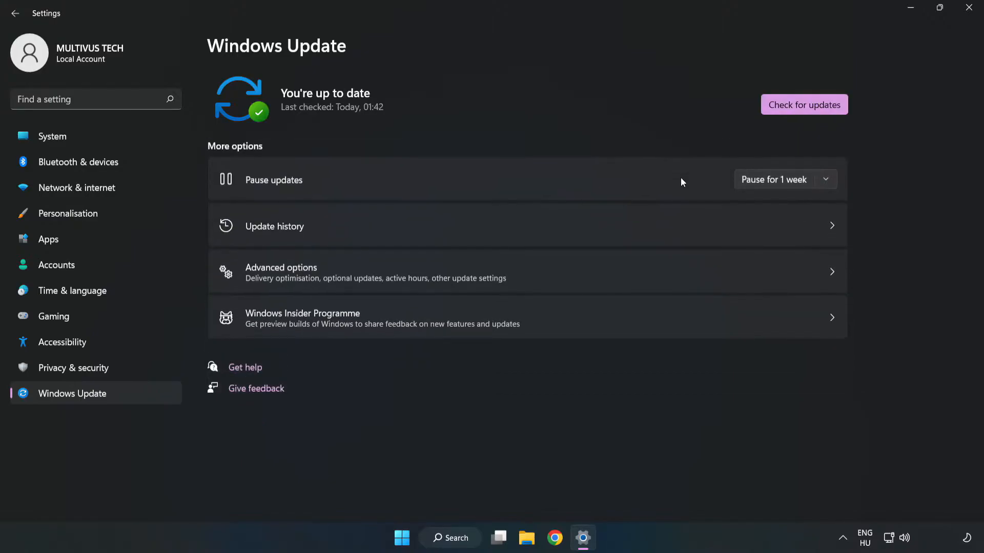
pyautogui.moveTo(657, 137)
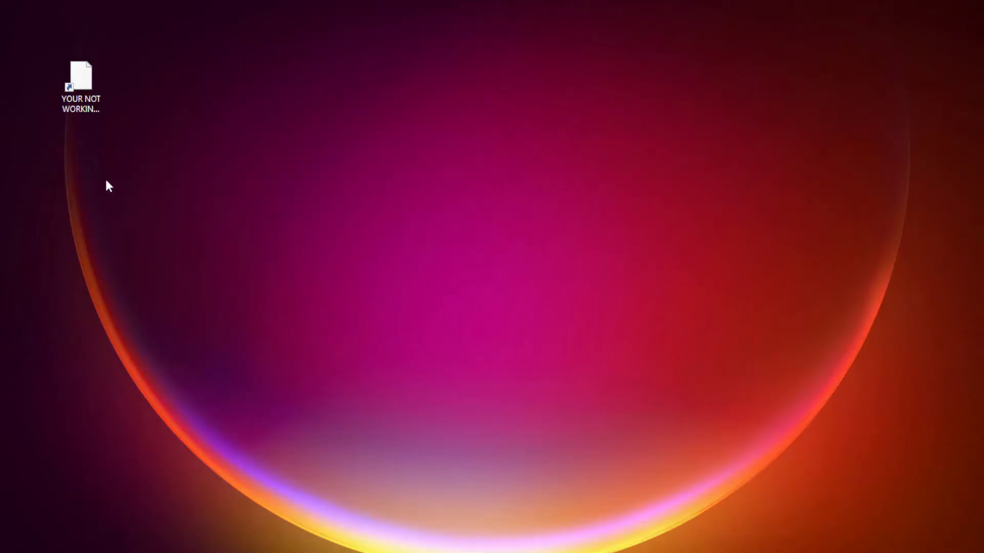
# Step: Set the app shortcut to Windows 8 mode, fullscreen optimizations off, run as administrator
pyautogui.rightClick(80, 75)
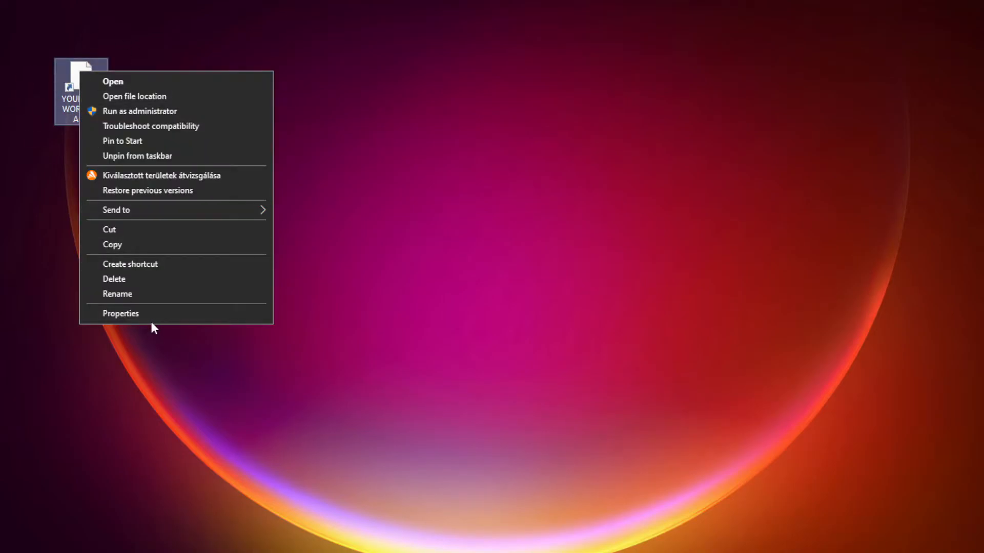
pyautogui.moveTo(200, 317)
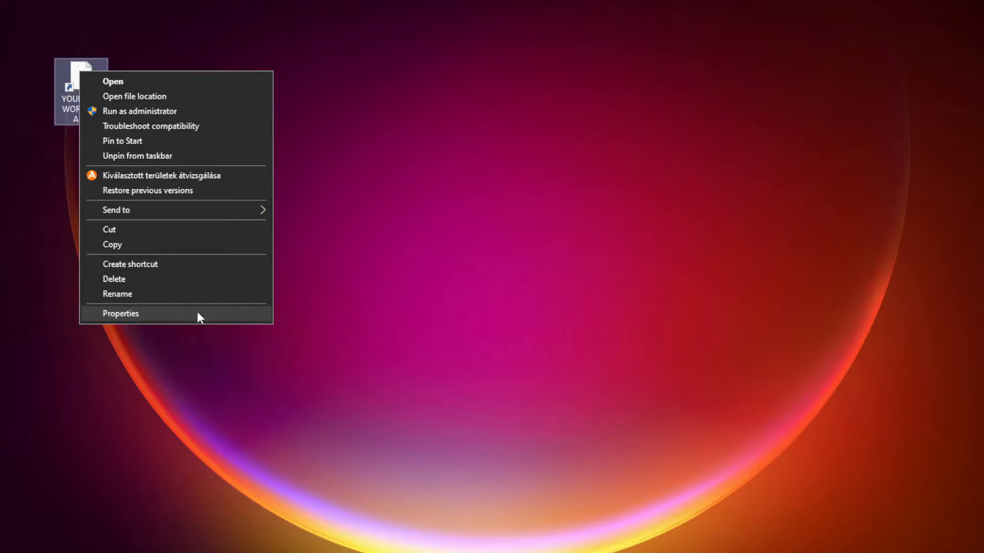
pyautogui.click(120, 313)
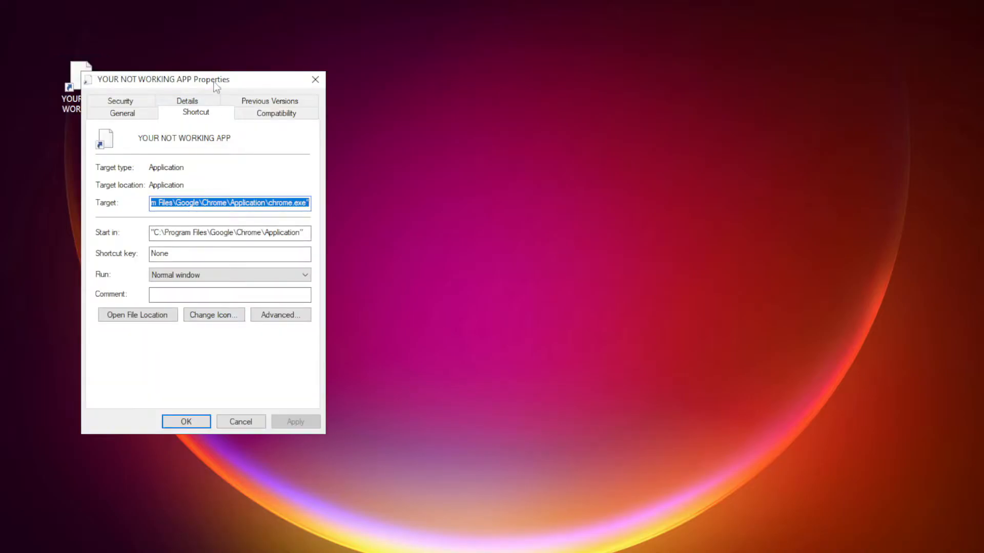
pyautogui.moveTo(201, 79); pyautogui.dragTo(483, 105)
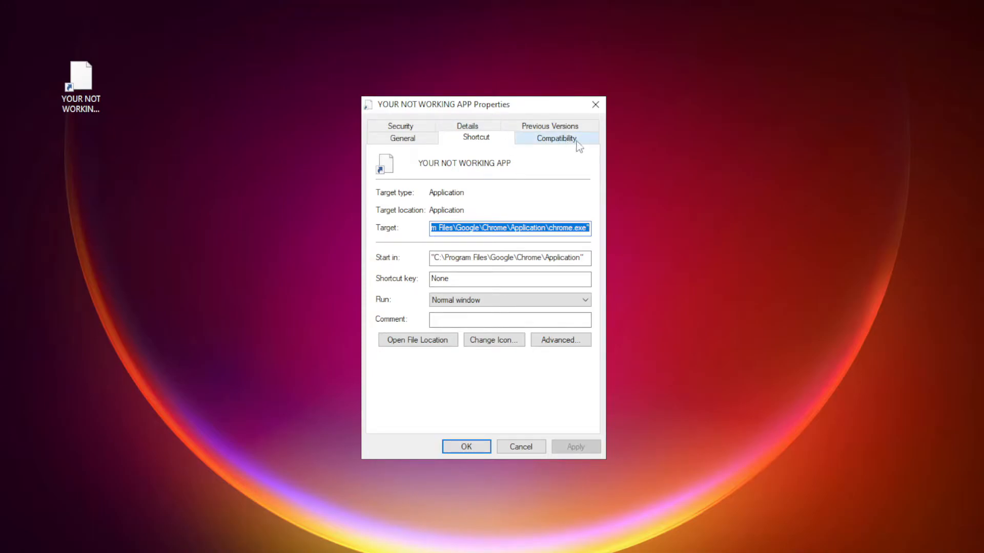
pyautogui.click(557, 138)
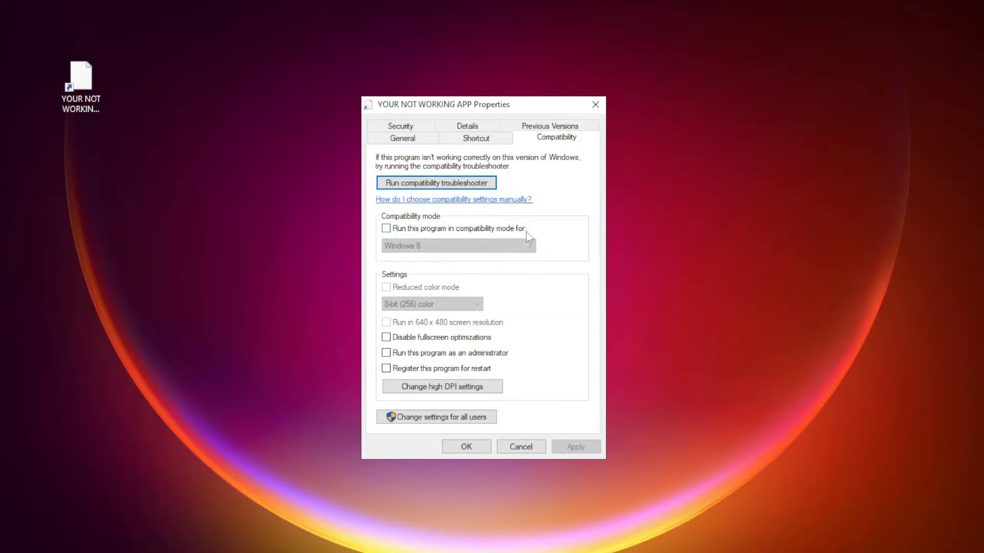
pyautogui.click(386, 229)
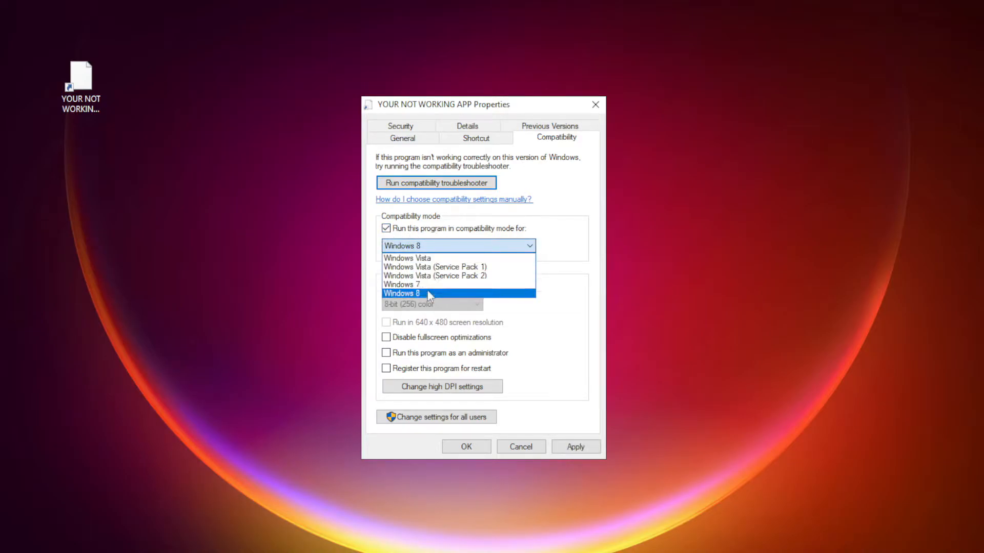
pyautogui.click(421, 293)
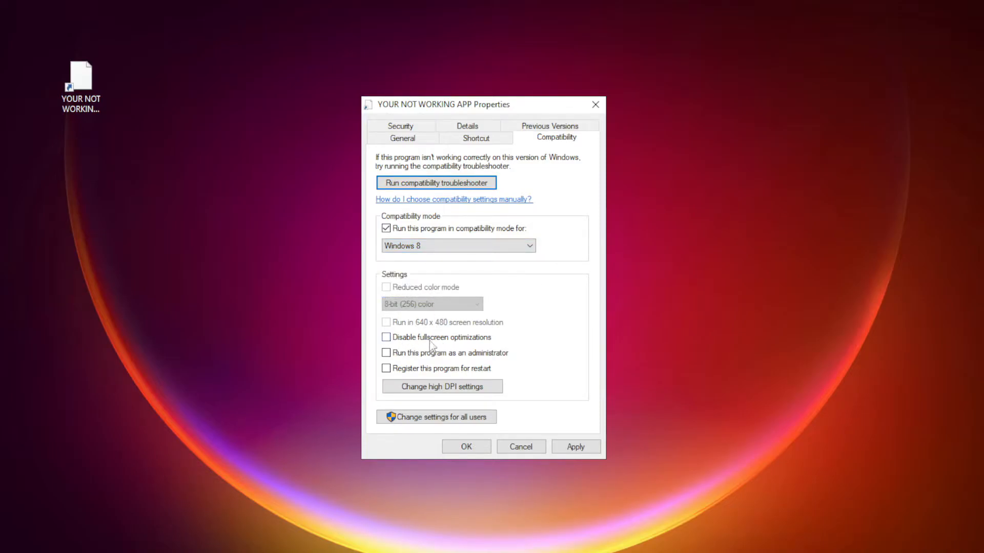
pyautogui.click(386, 337)
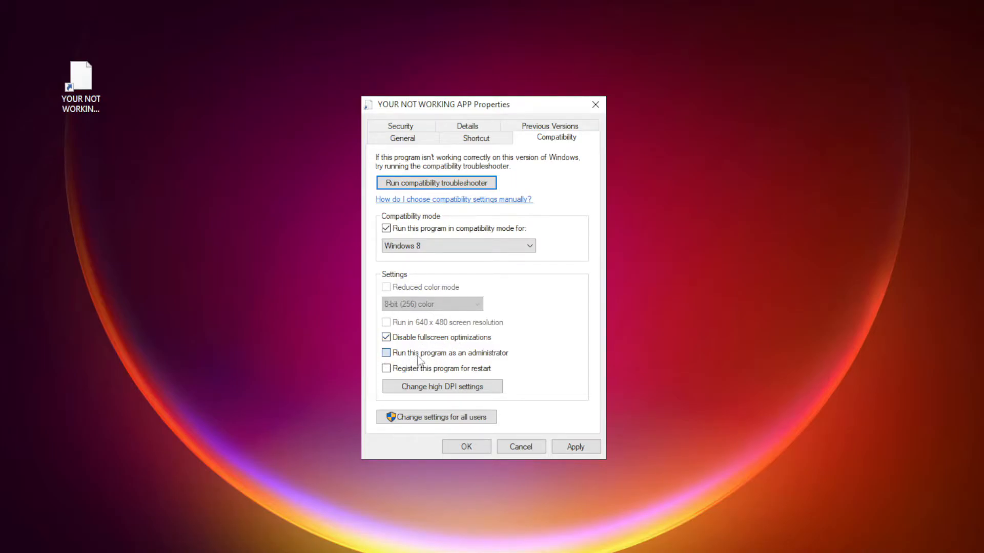
pyautogui.click(386, 353)
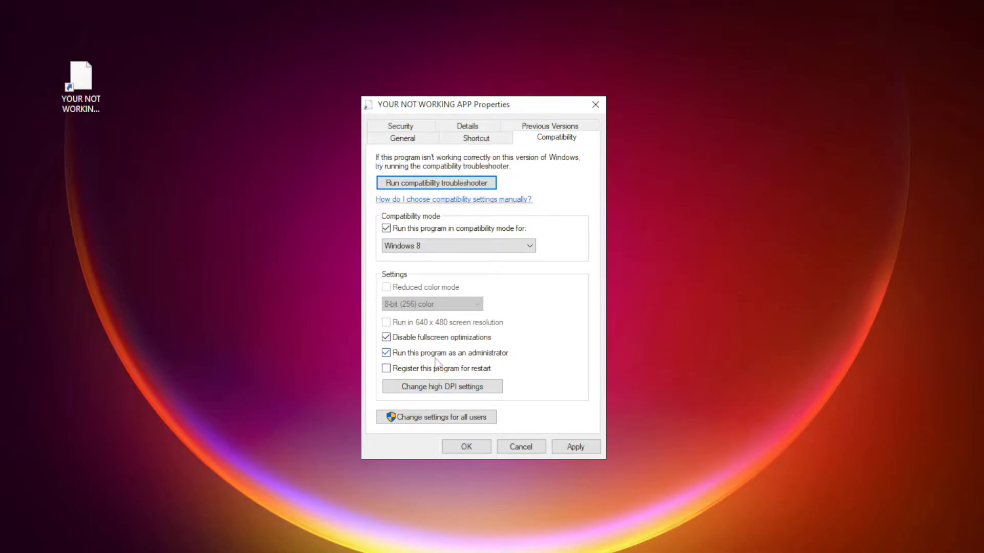
pyautogui.click(576, 447)
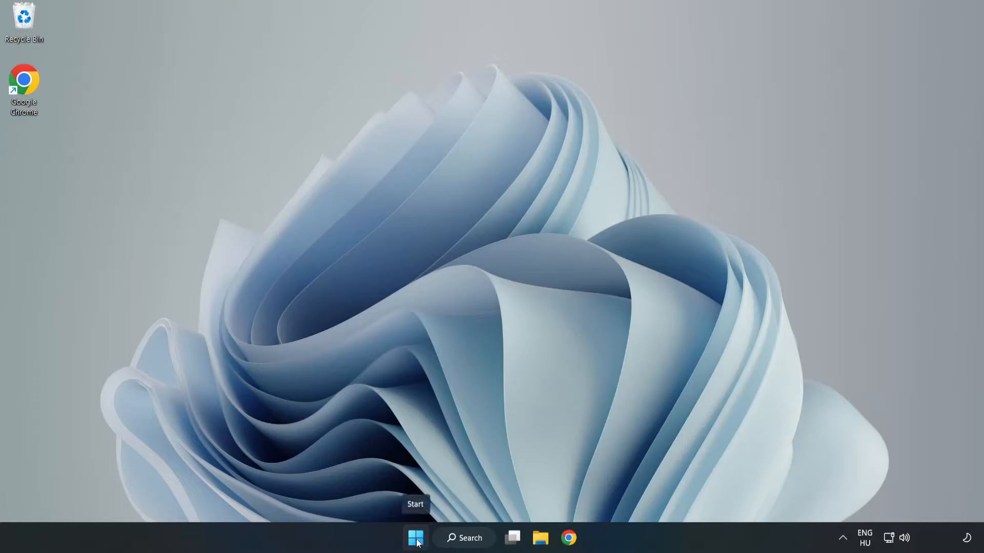
# Step: Disable Cortana, Edge, Teams and Phone Link in Task Manager's Startup list, then close it
pyautogui.rightClick(411, 539)
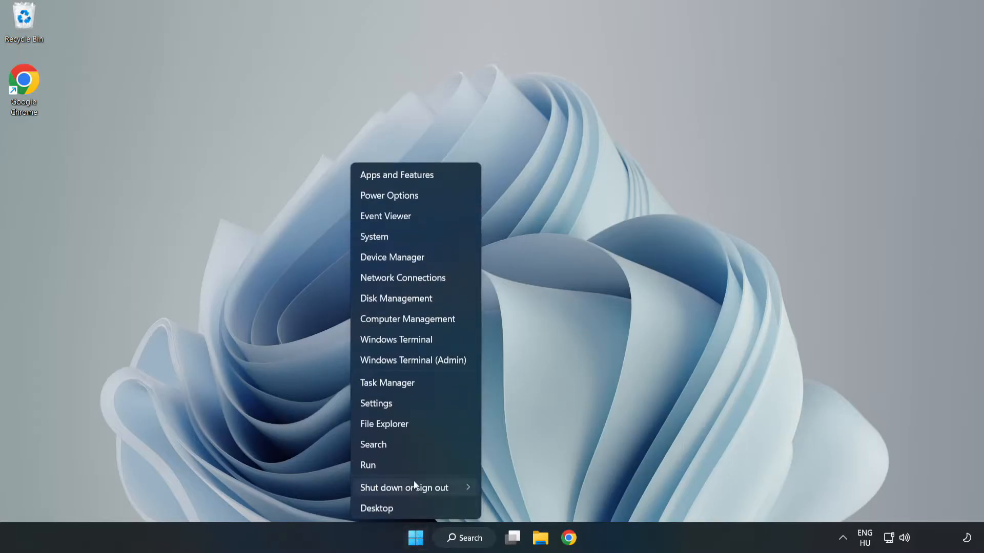
pyautogui.moveTo(415, 385)
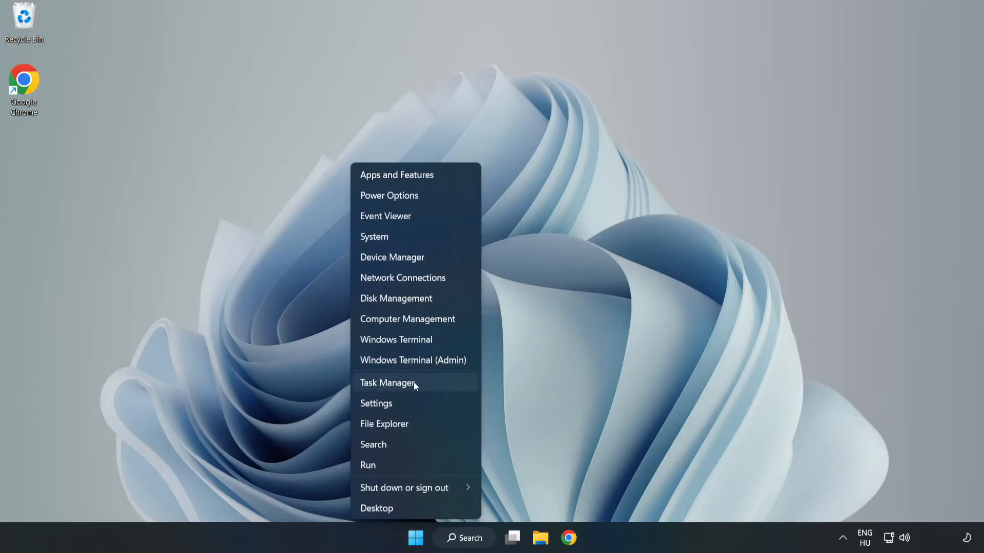
pyautogui.click(387, 382)
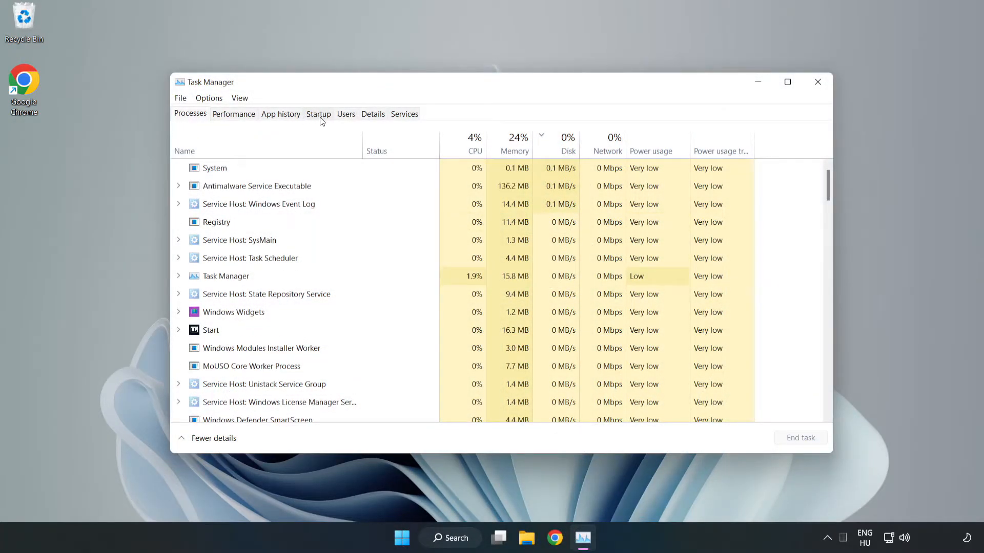
pyautogui.click(318, 114)
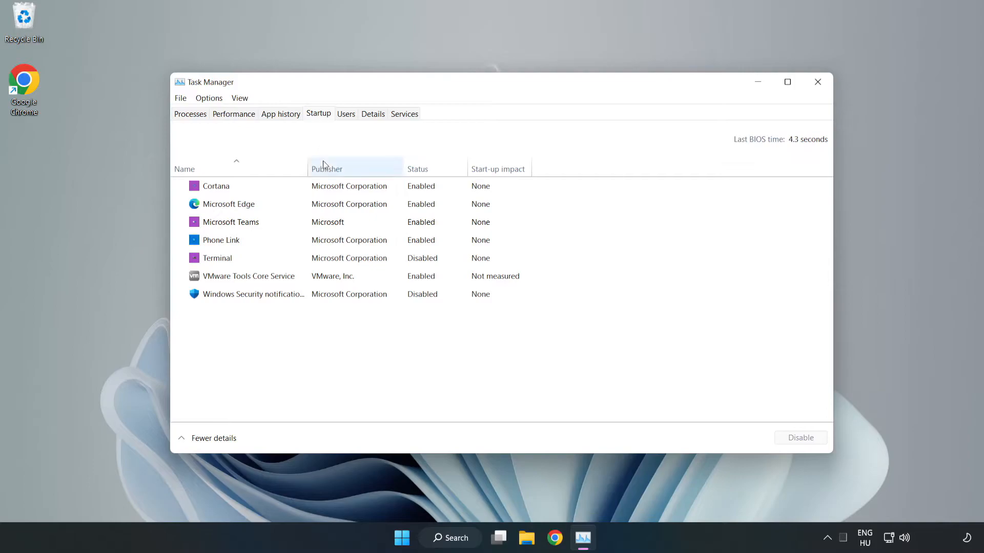
pyautogui.click(216, 186)
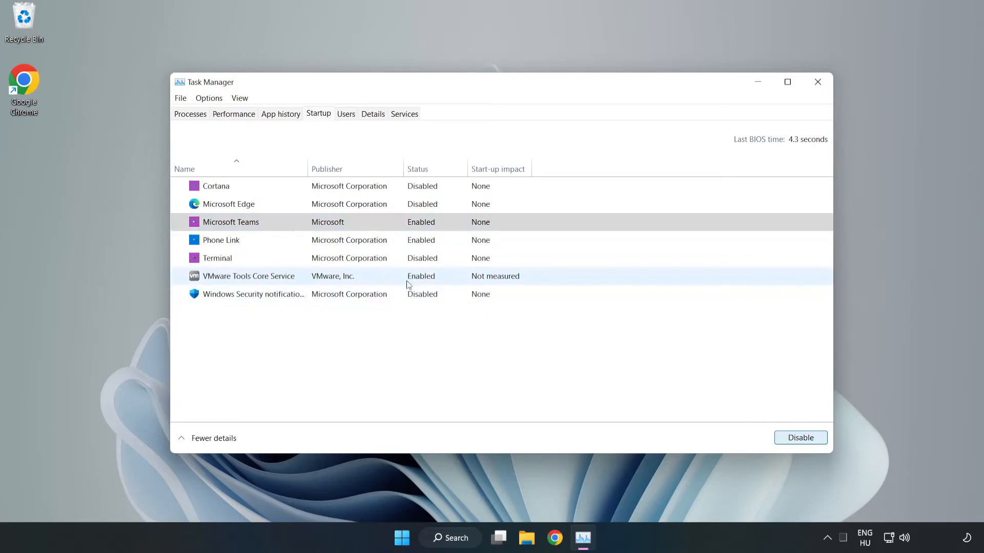
pyautogui.click(800, 437)
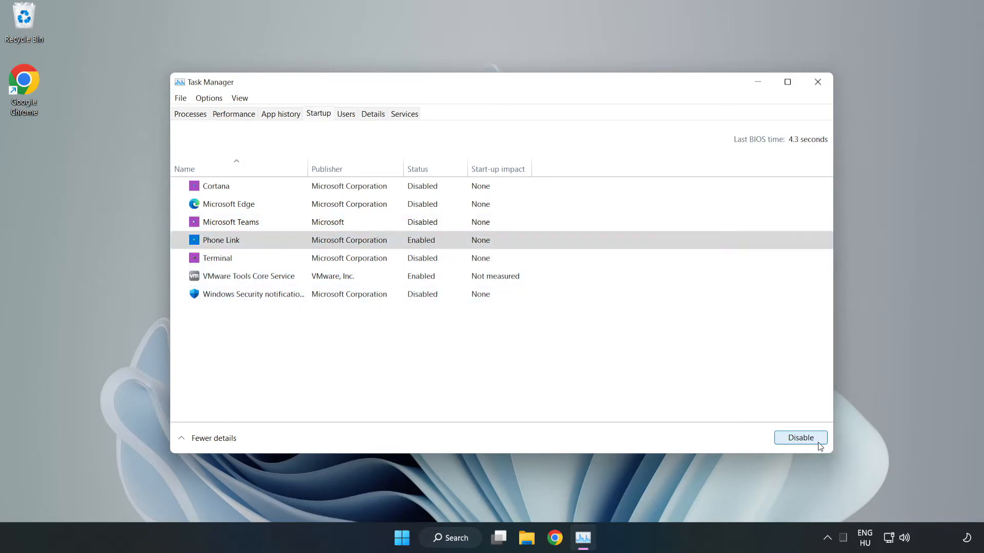
pyautogui.click(800, 437)
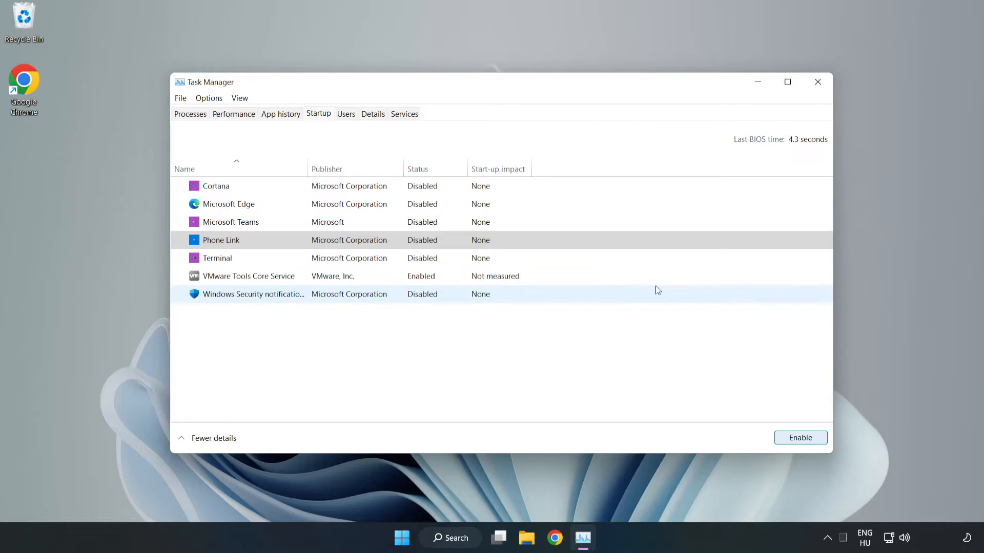
pyautogui.moveTo(818, 82)
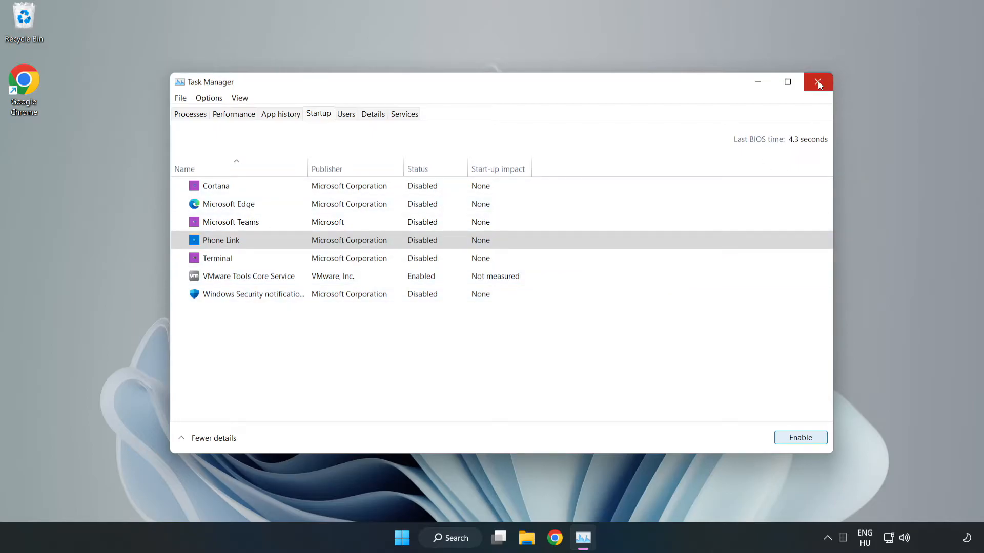
pyautogui.click(818, 82)
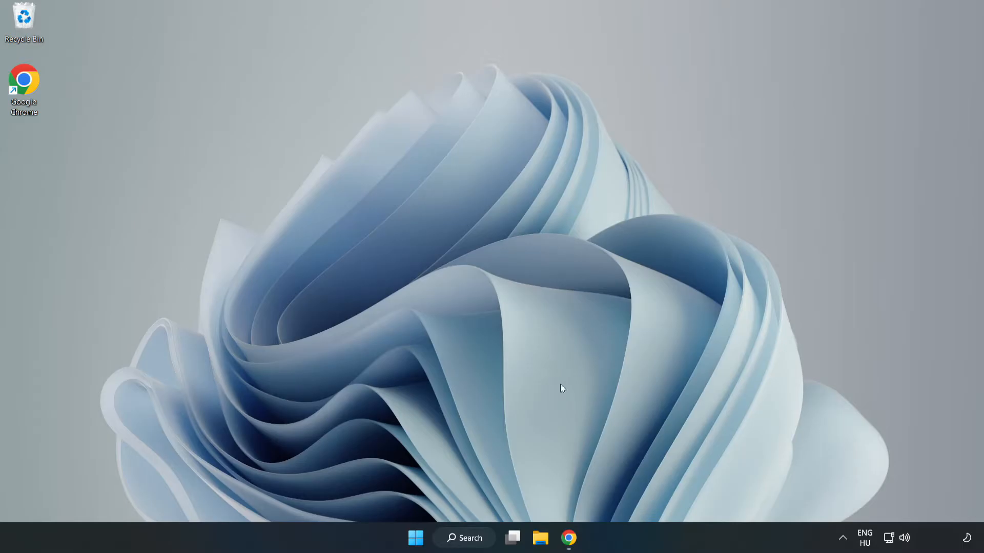
# Step: Download dxwebsetup.exe from the DirectX End-User Runtime page and open it
pyautogui.click(571, 552)
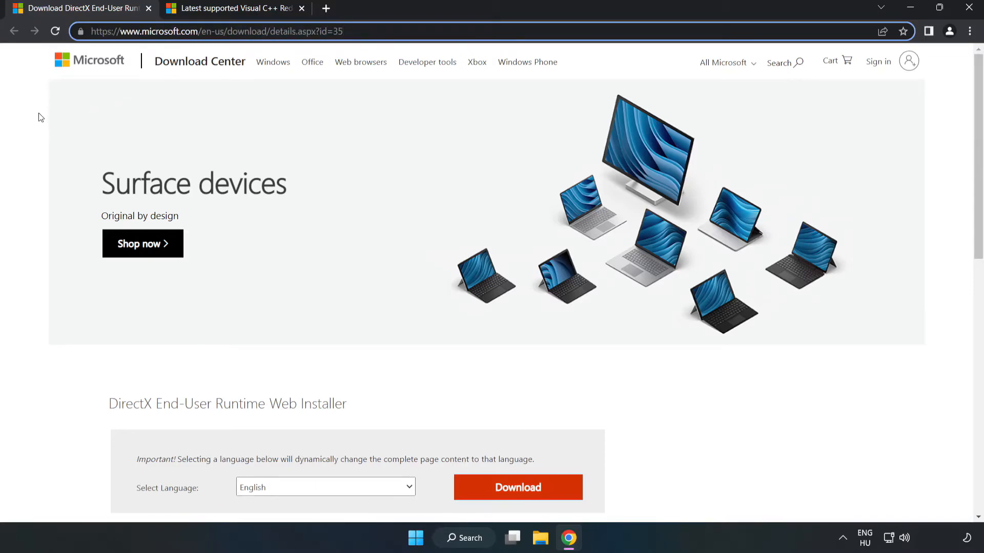
pyautogui.scroll(-3)
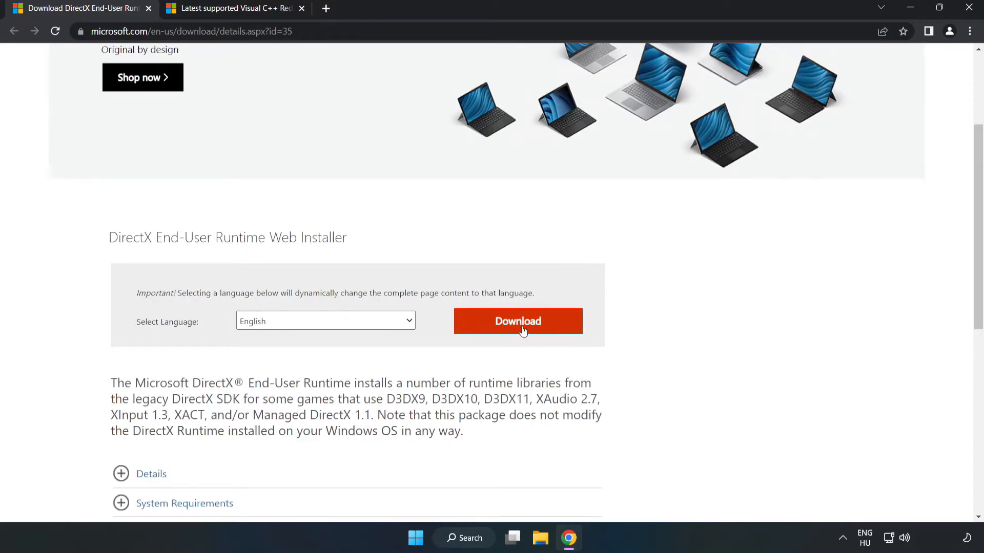
pyautogui.click(523, 322)
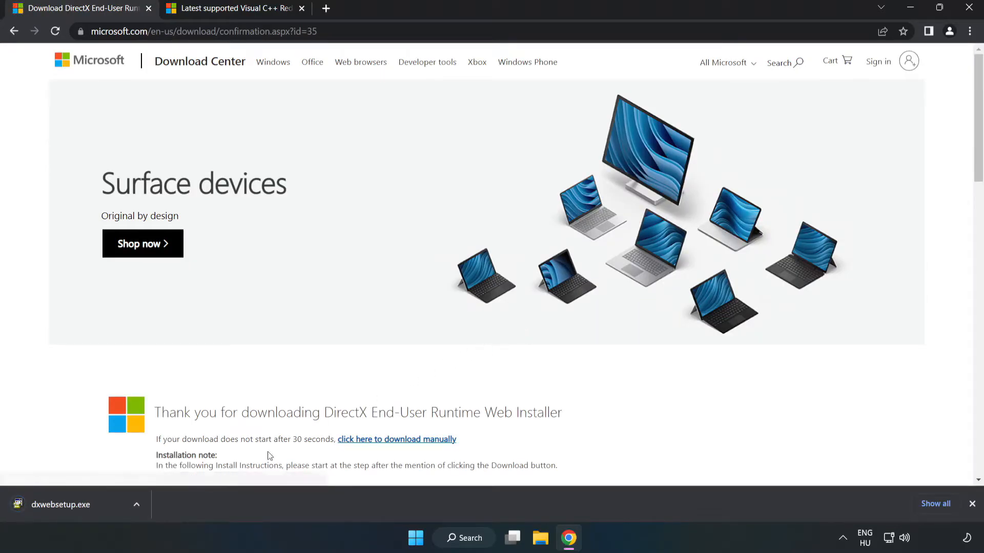
pyautogui.click(60, 505)
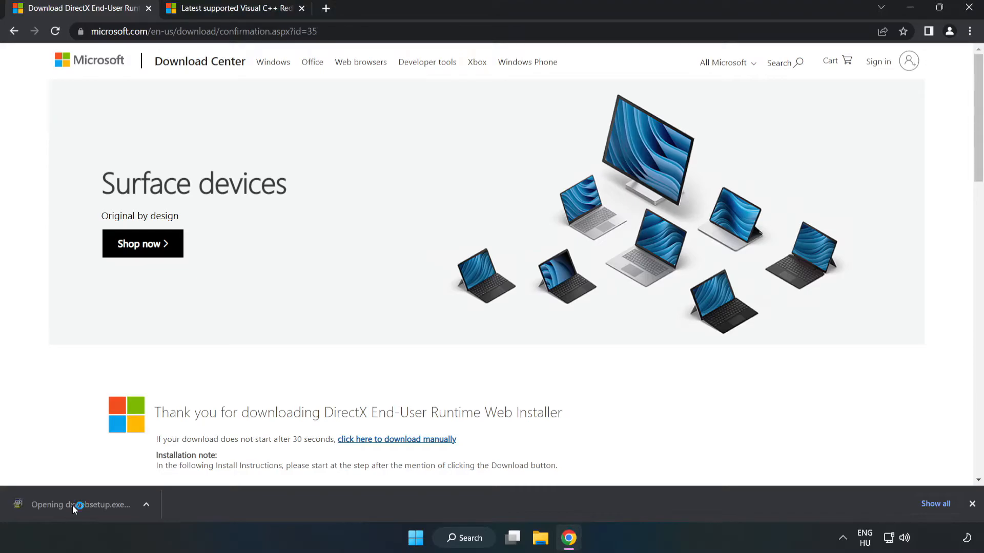
# Step: Run DirectX Setup, accepting the license and skipping the Bing Bar, until it finishes
pyautogui.click(74, 505)
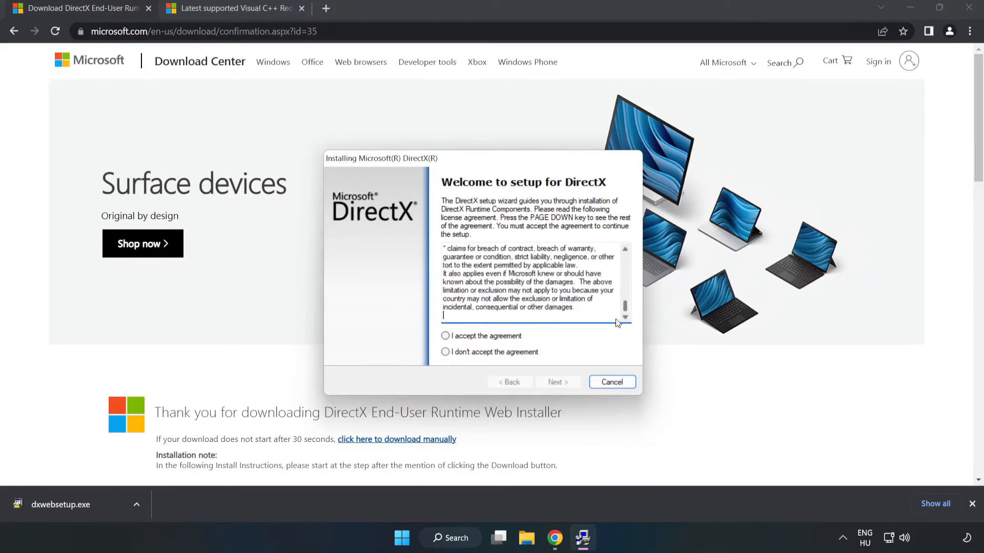
pyautogui.click(445, 336)
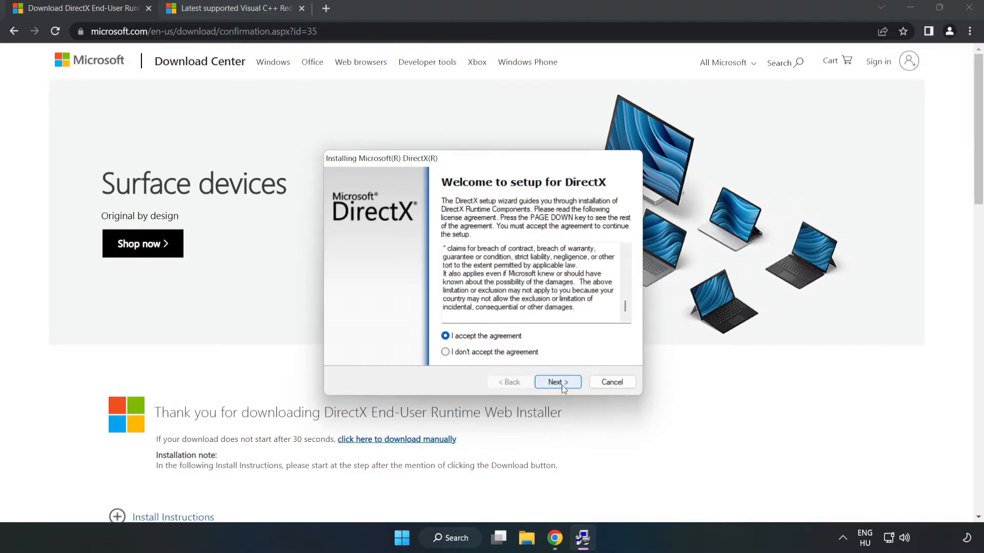
pyautogui.click(557, 382)
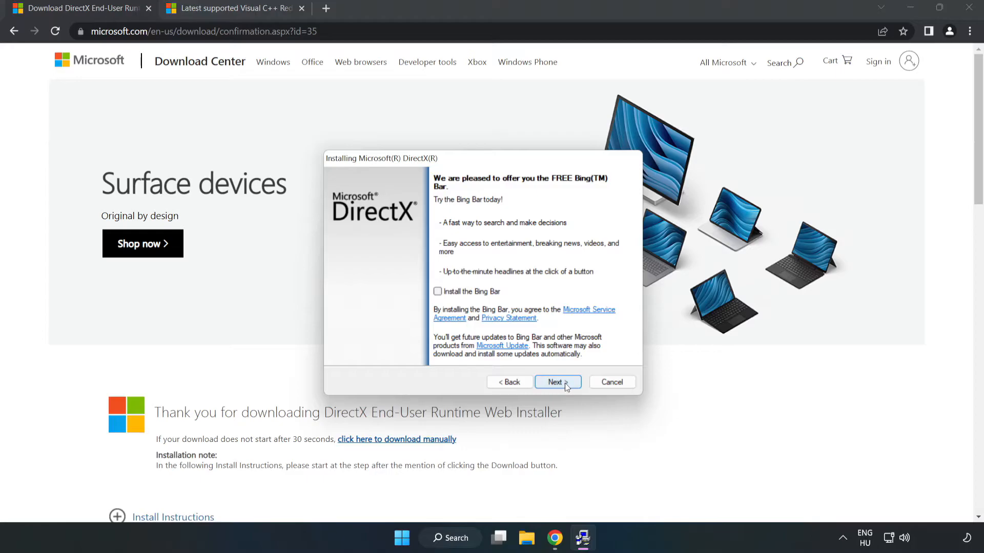
pyautogui.click(557, 382)
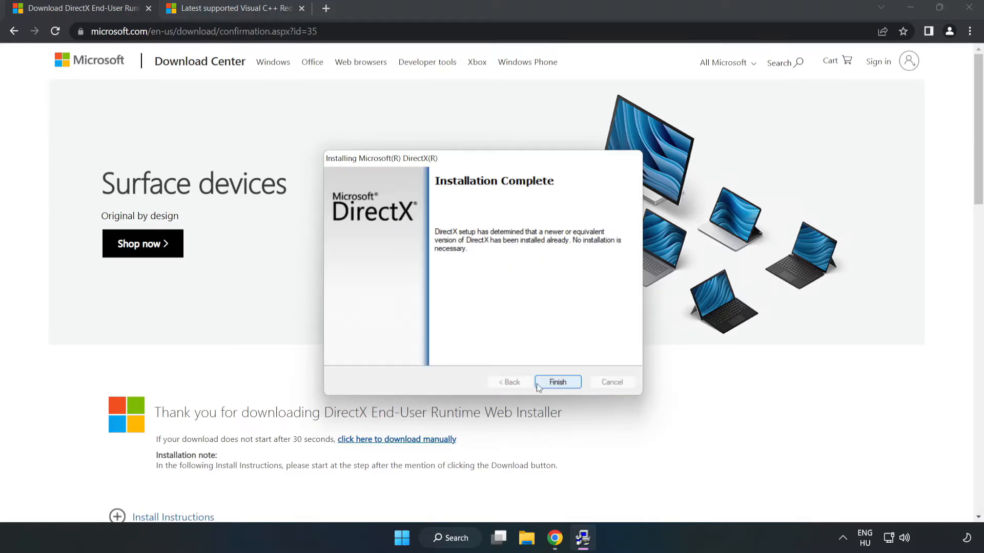
pyautogui.moveTo(565, 388)
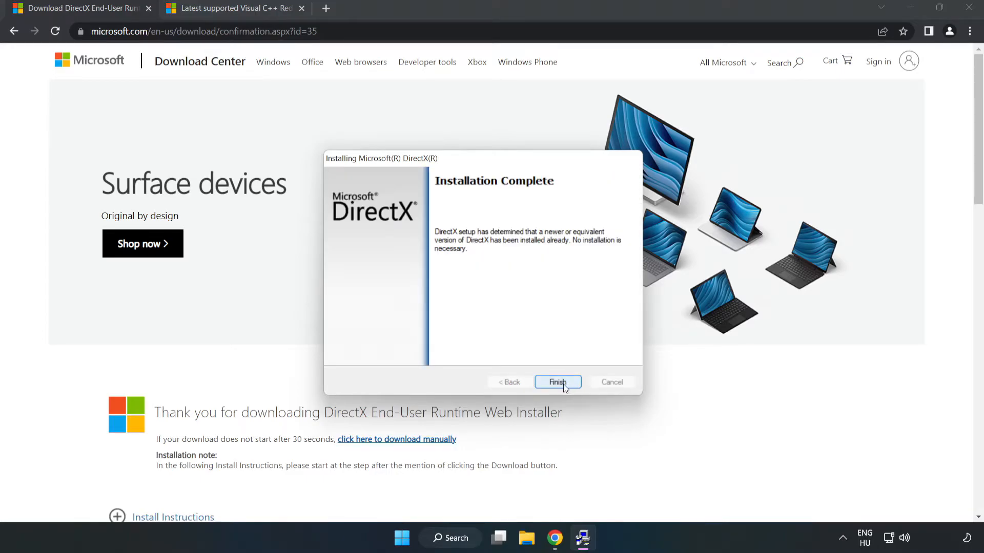
pyautogui.click(558, 382)
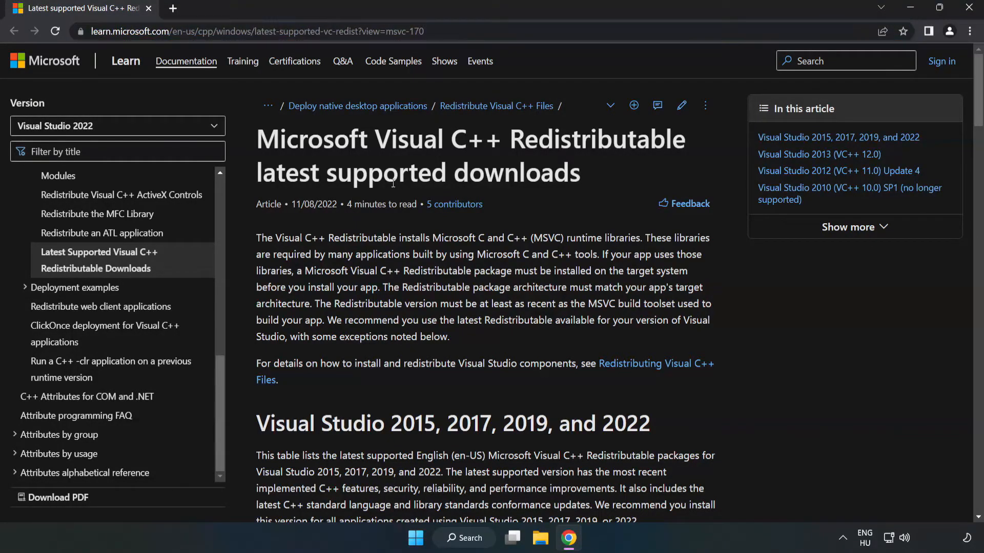
# Step: Download the ARM64 and other vc_redist installers from the Visual Studio 2015–2022 table
pyautogui.scroll(-3)
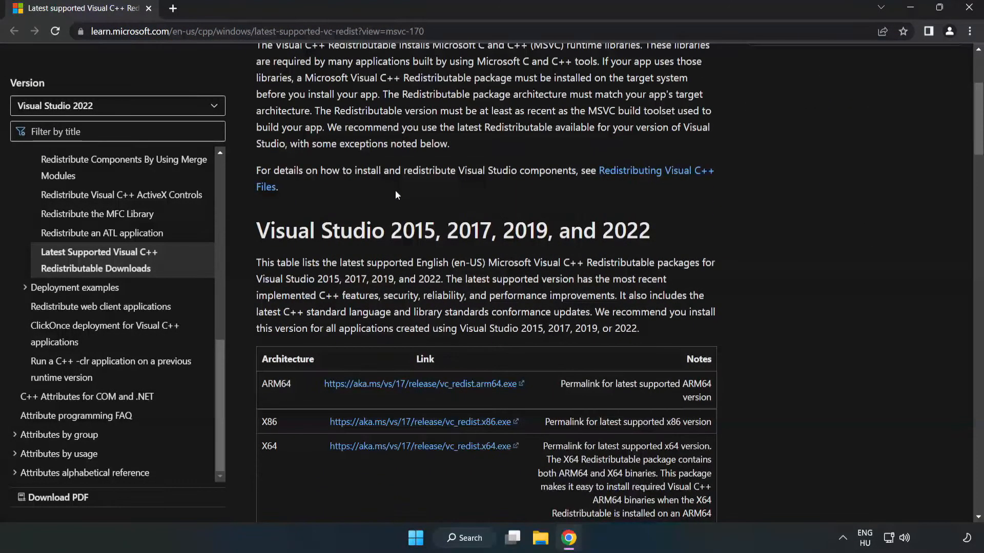
pyautogui.scroll(-3)
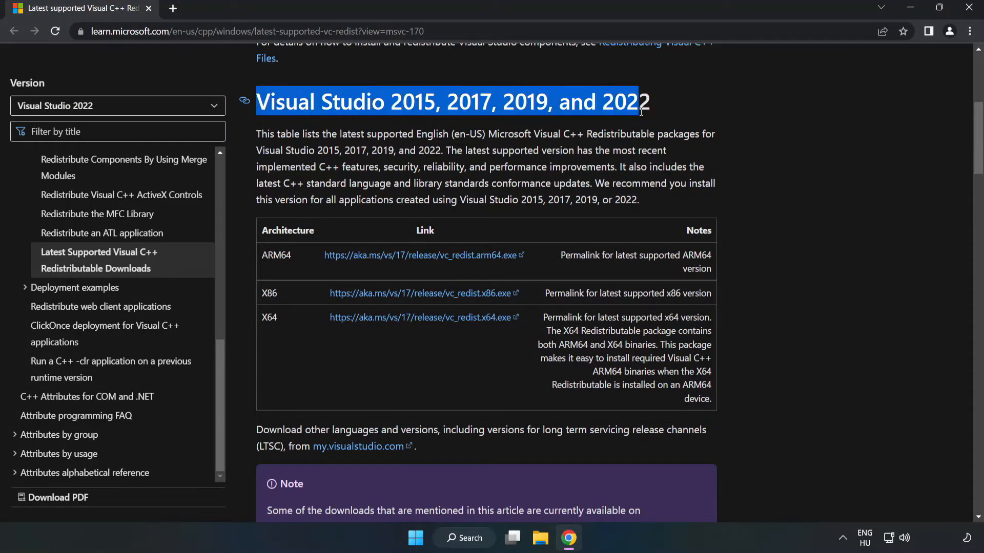
pyautogui.click(397, 255)
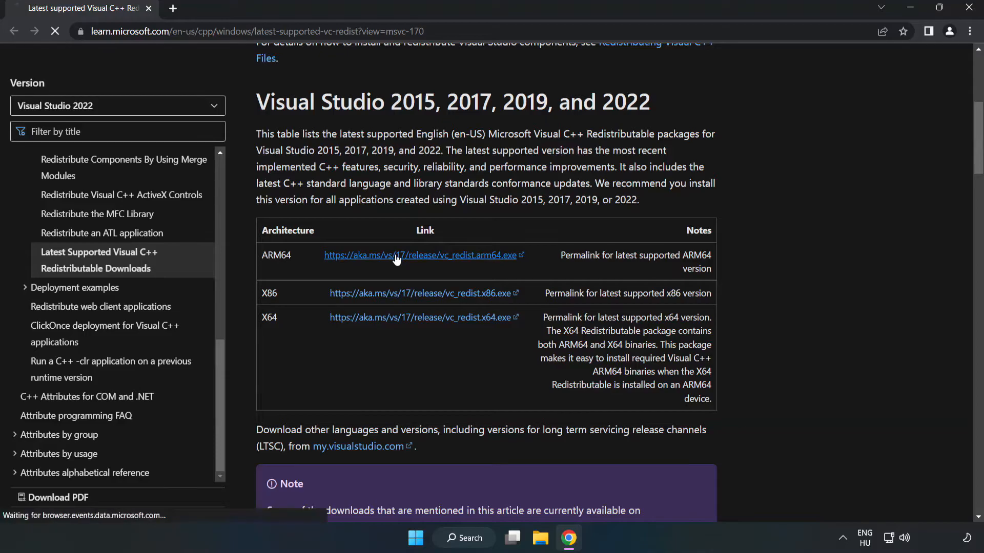
pyautogui.click(422, 317)
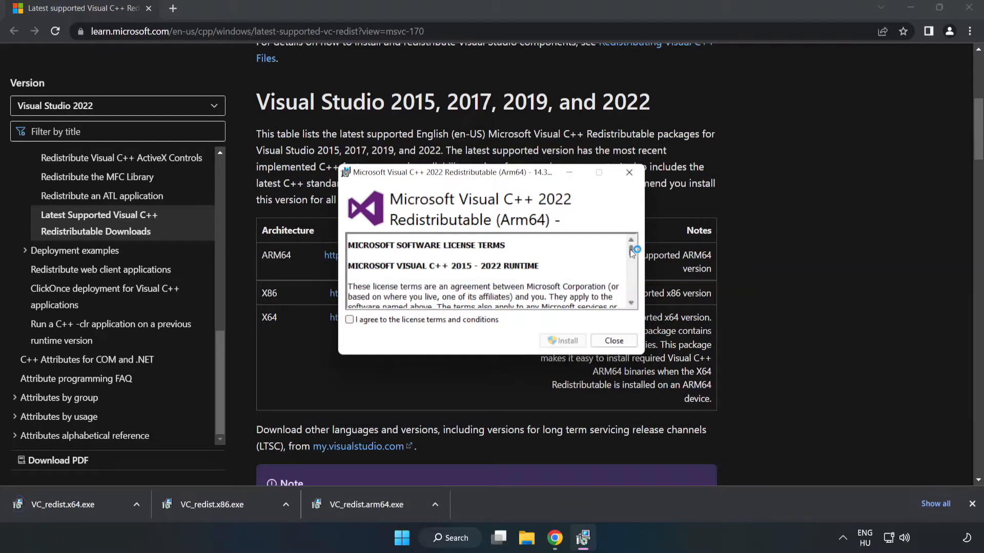
# Step: Accept the ARM64 redistributable license, attempt install, and close the unsupported-processor failure
pyautogui.scroll(-3)
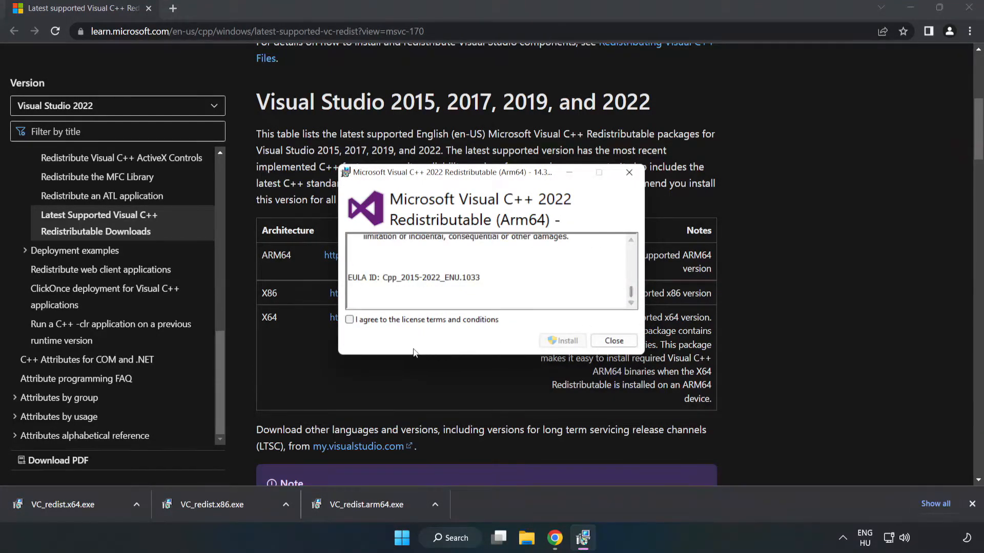
pyautogui.click(349, 320)
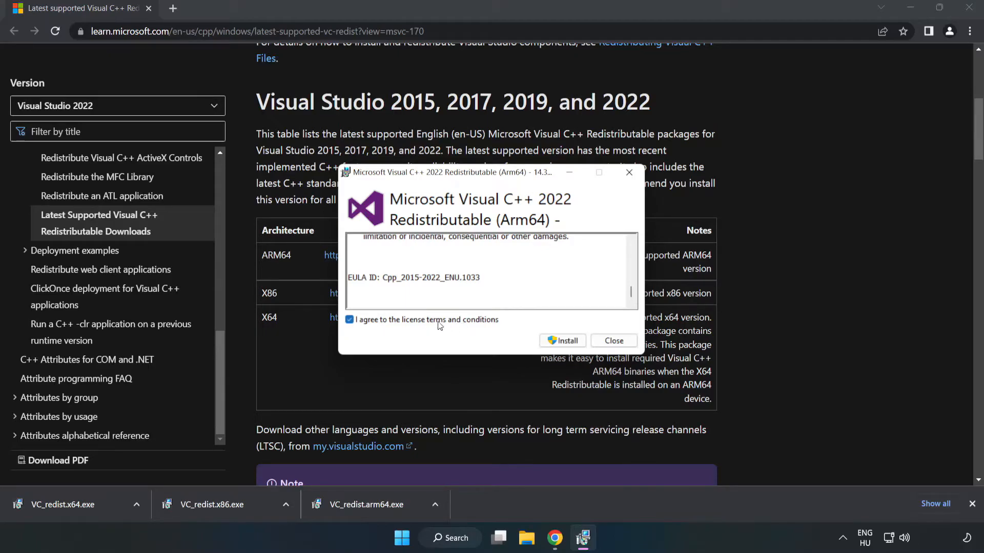
pyautogui.click(567, 341)
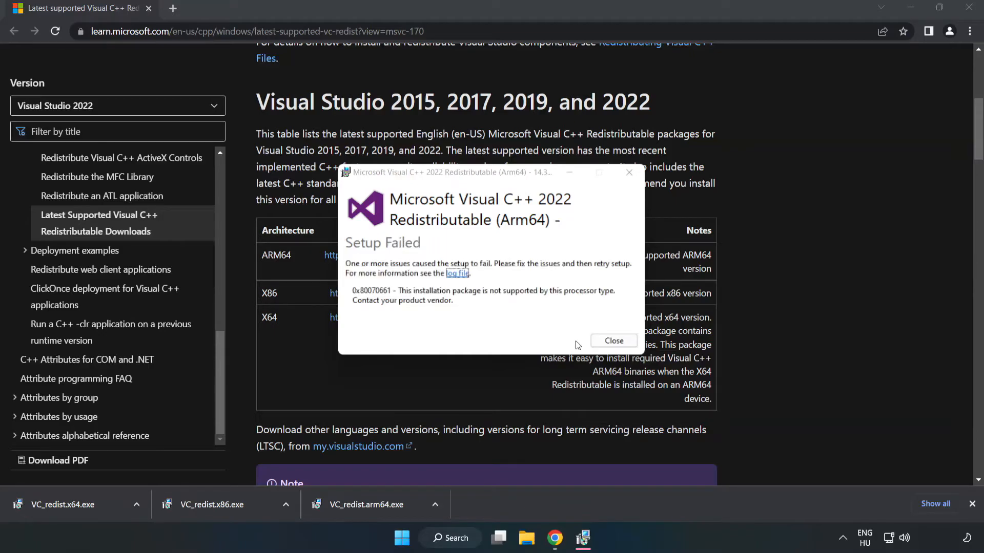
pyautogui.click(614, 341)
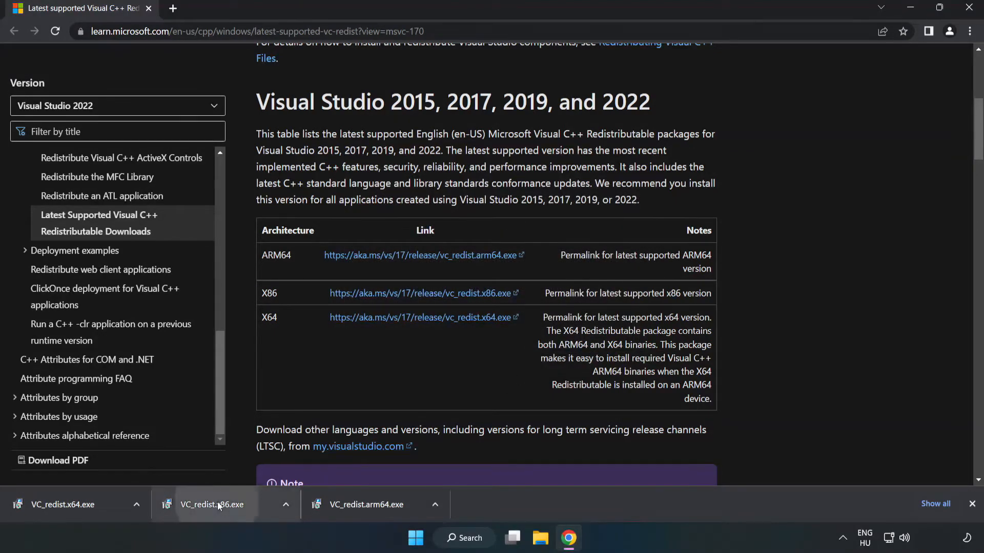
# Step: Install VC_redist.x86.exe (14.34.31931), accepting the license, and close the successful setup
pyautogui.click(211, 505)
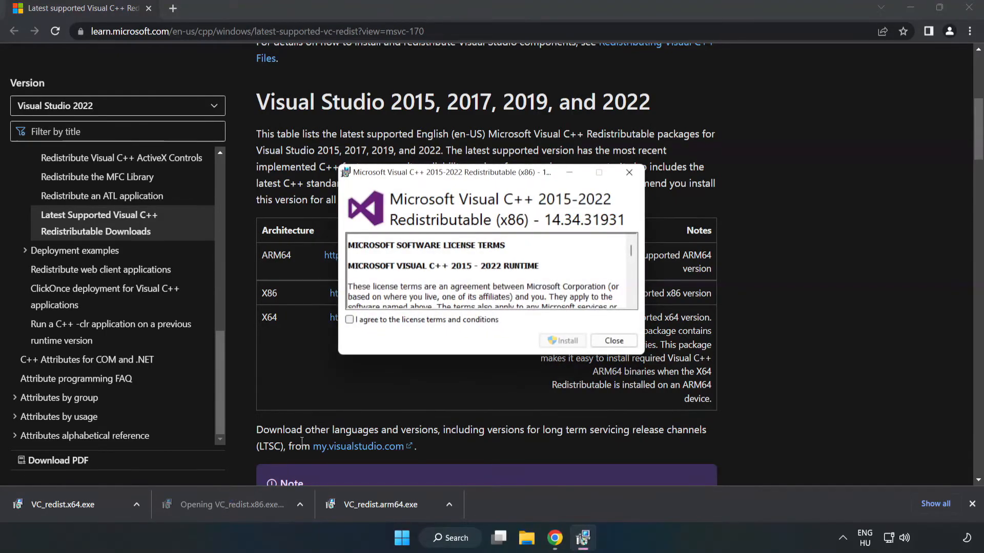
pyautogui.scroll(-3)
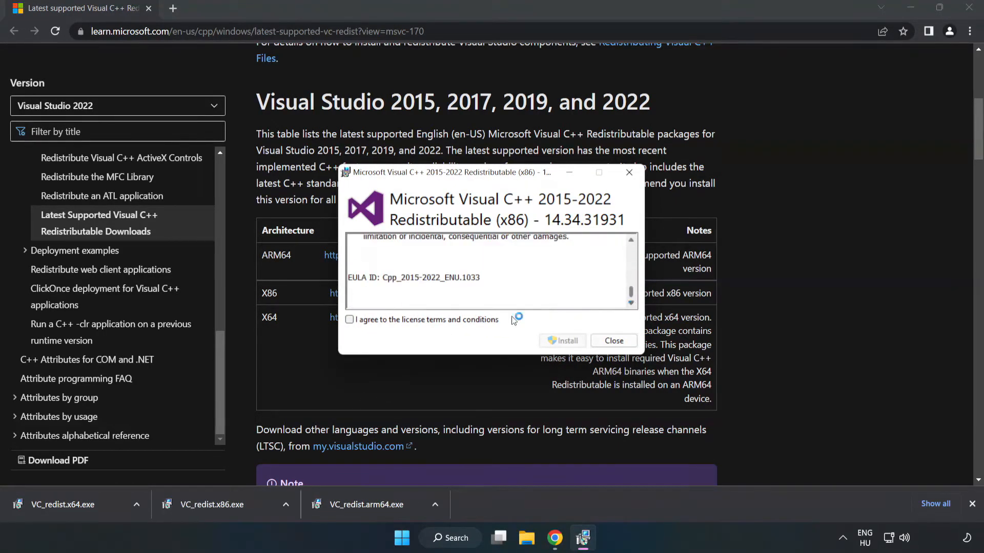
pyautogui.click(348, 320)
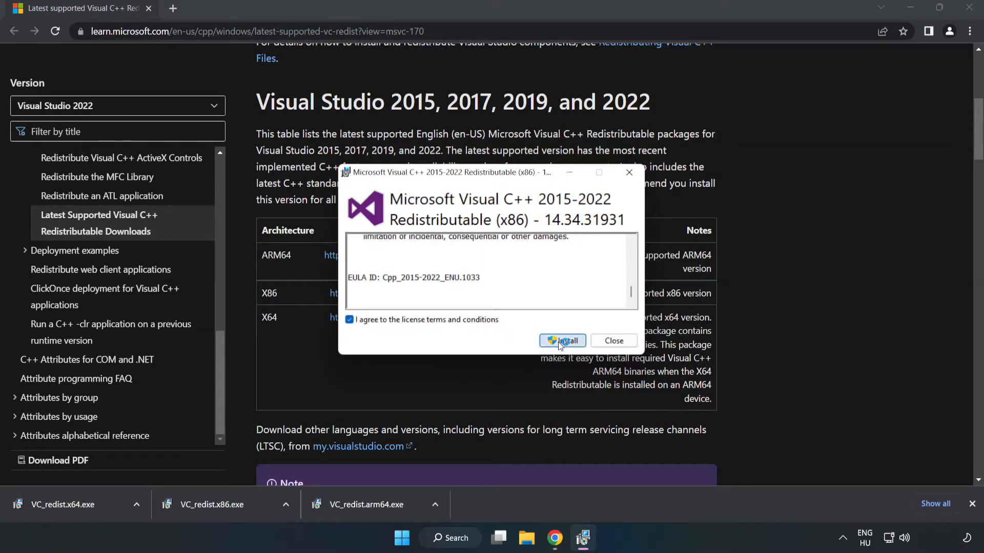
pyautogui.click(562, 341)
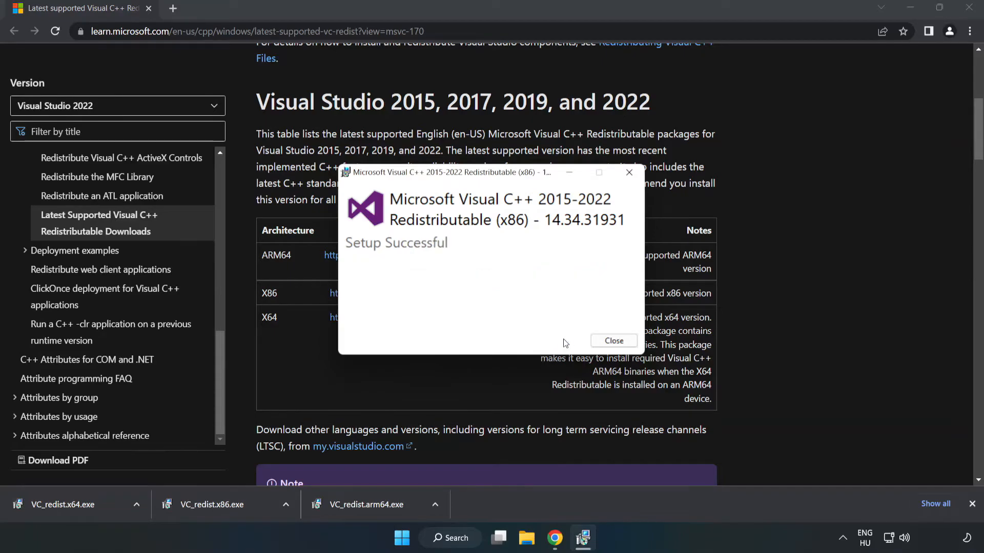
pyautogui.click(614, 341)
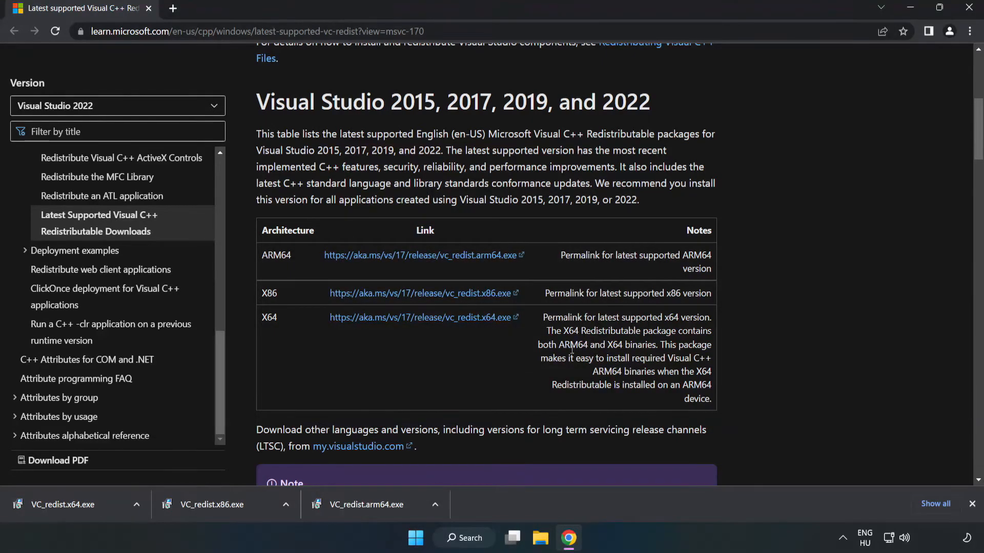
# Step: Install VC_redist.x64.exe (14.34.31931), accepting the license, and close the successful setup
pyautogui.click(62, 505)
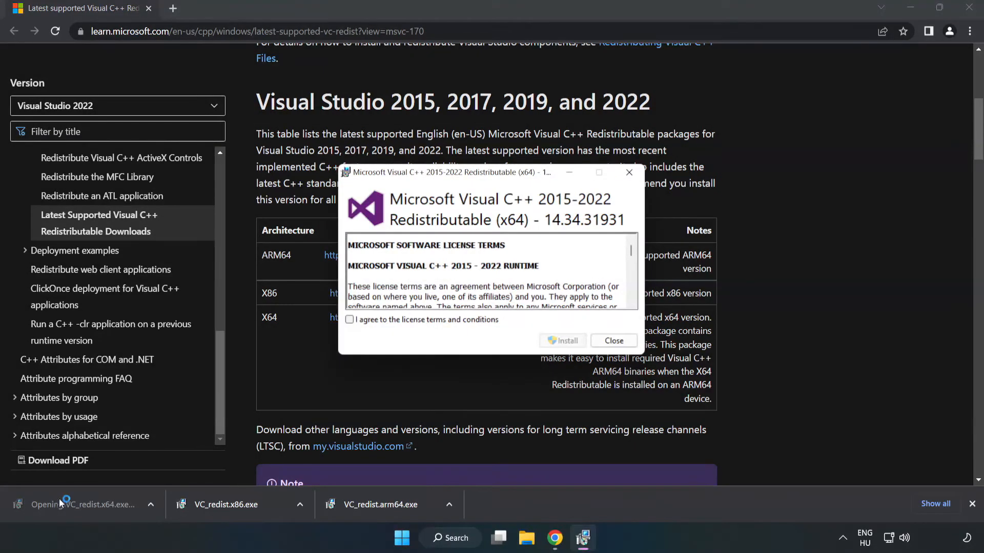
pyautogui.scroll(-3)
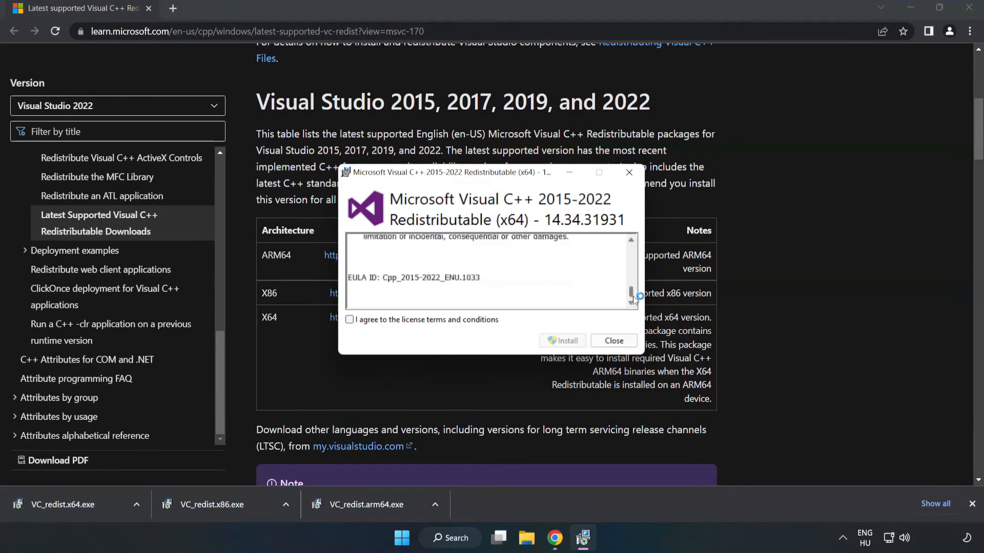
pyautogui.click(349, 320)
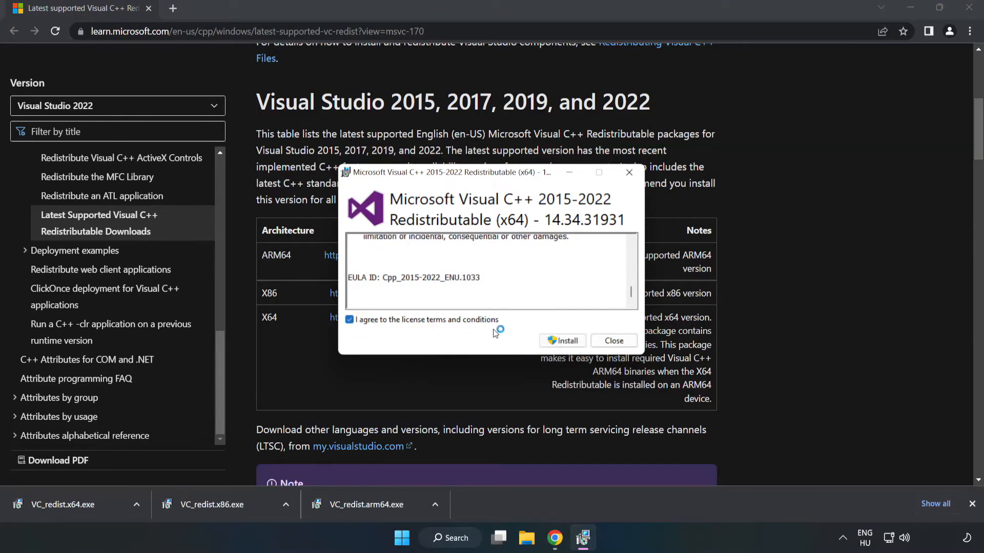
pyautogui.click(562, 341)
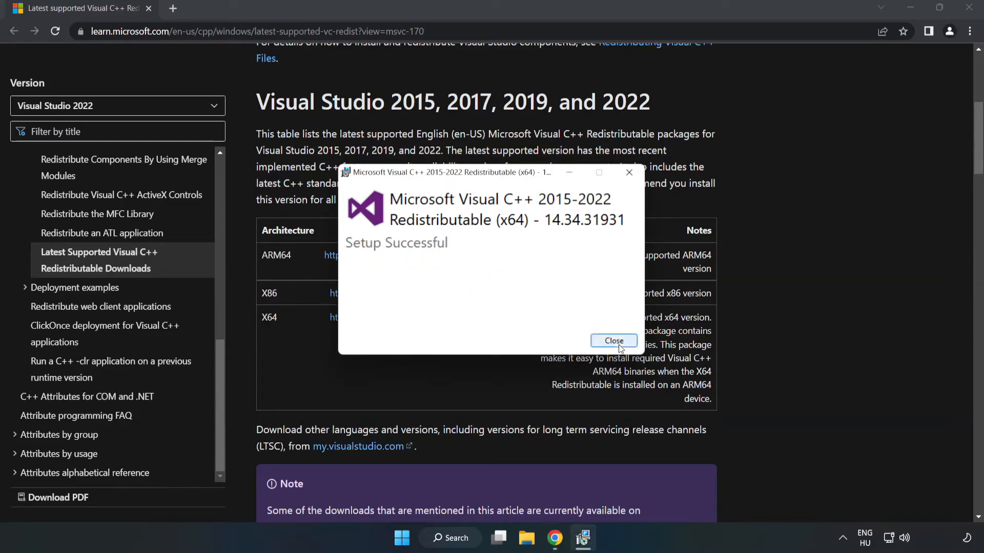
pyautogui.click(614, 341)
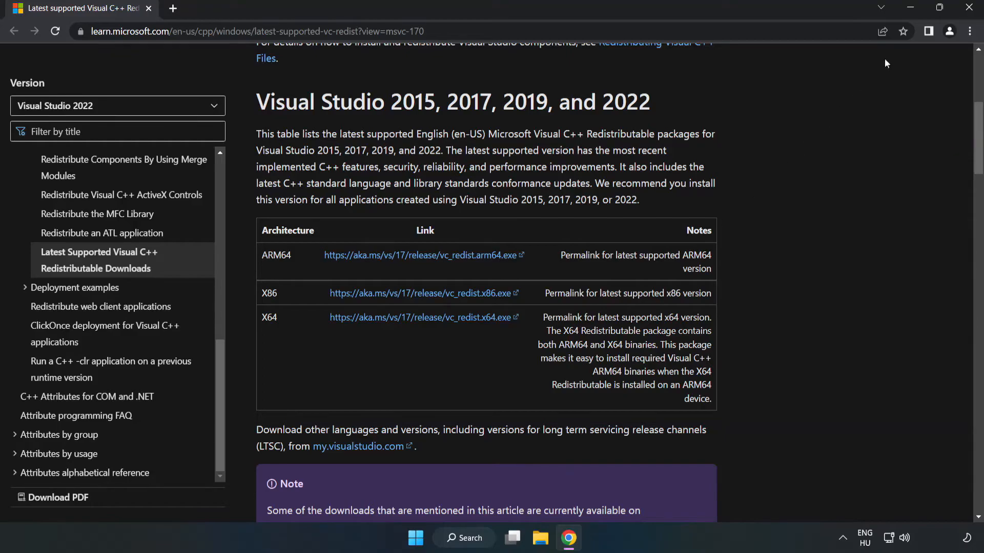
pyautogui.moveTo(970, 7)
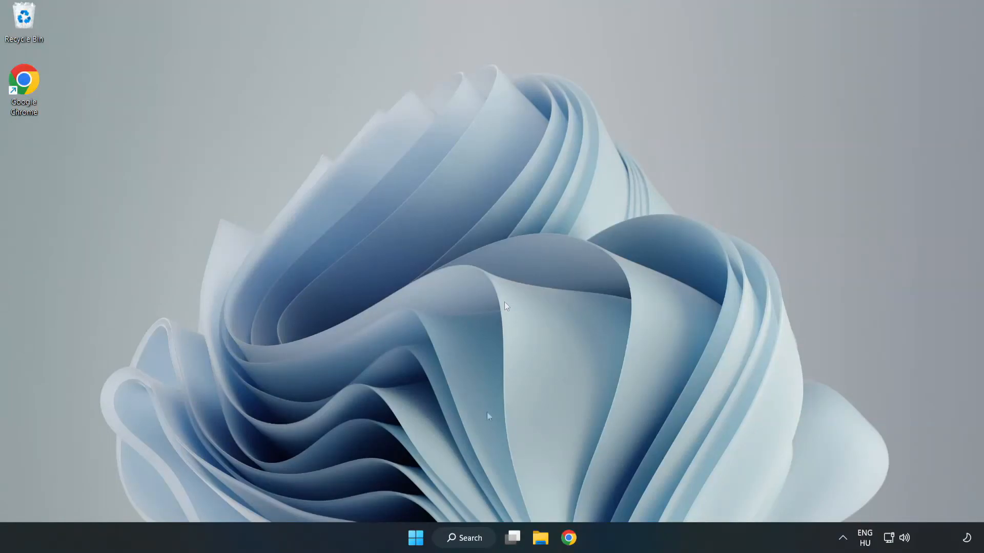
# Step: Search for cmd and launch Command Prompt as administrator
pyautogui.click(464, 538)
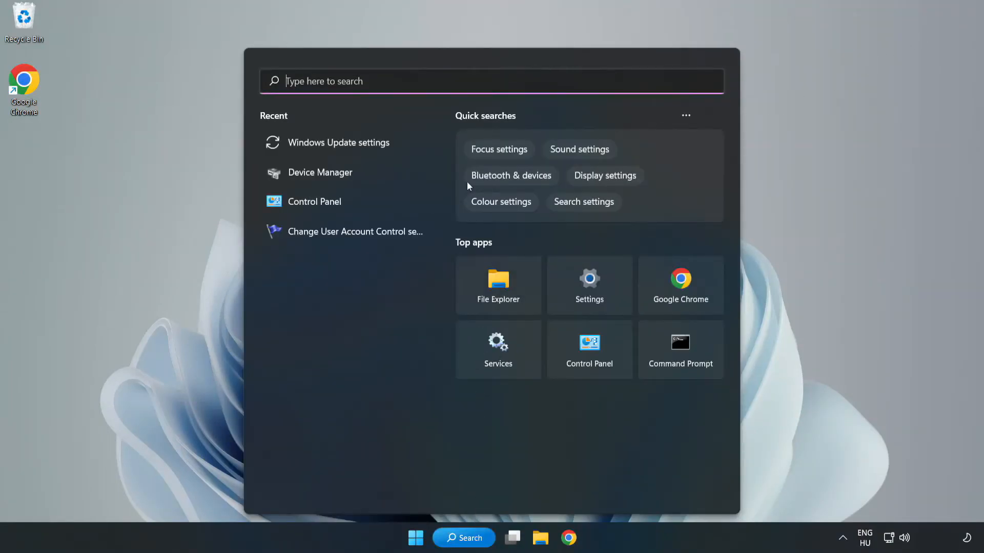
pyautogui.write('control Panel')
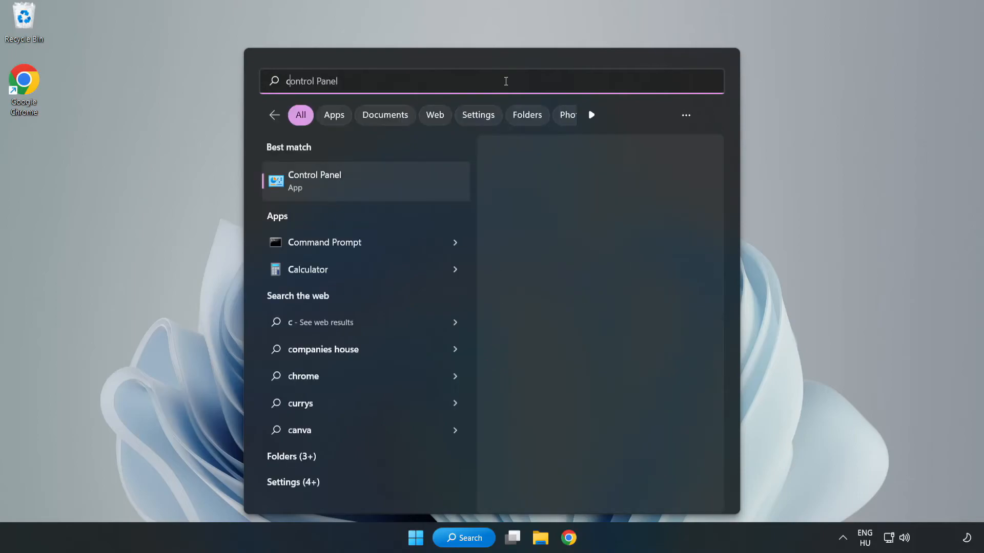
pyautogui.write('cmd')
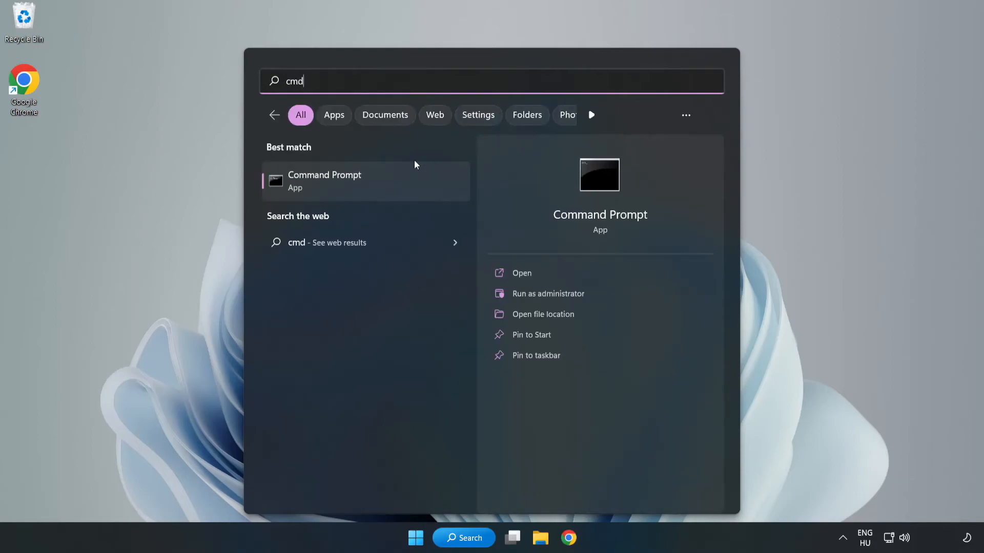
pyautogui.rightClick(344, 181)
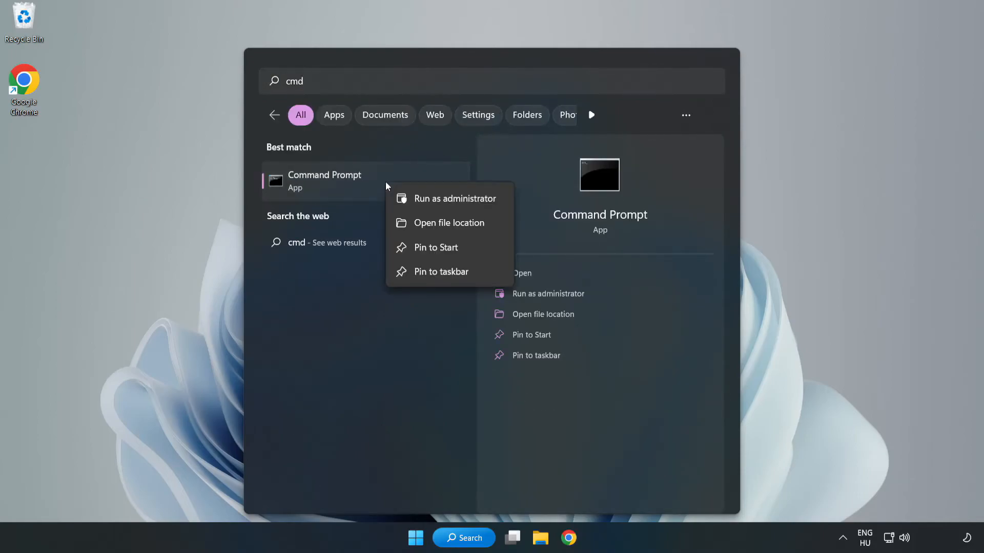
pyautogui.moveTo(426, 204)
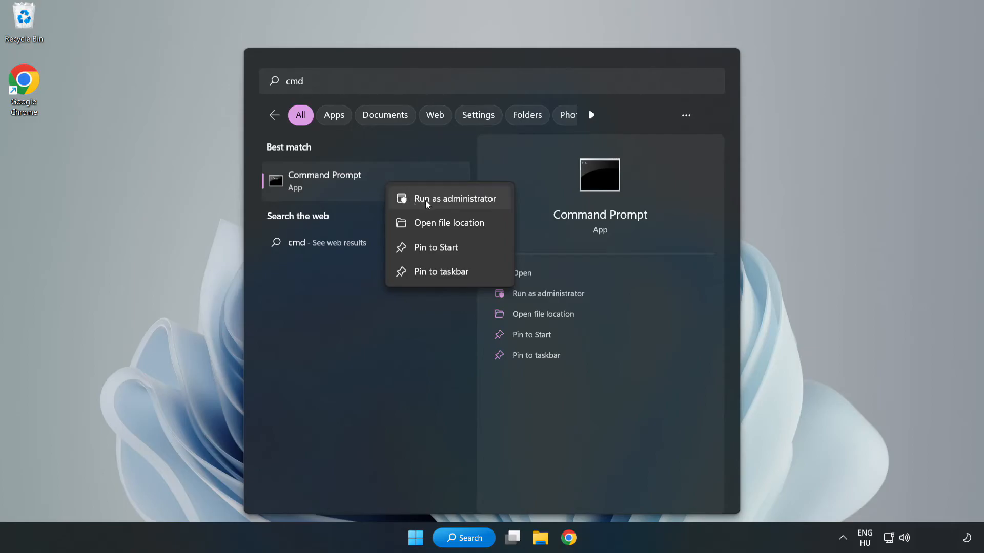
pyautogui.click(455, 198)
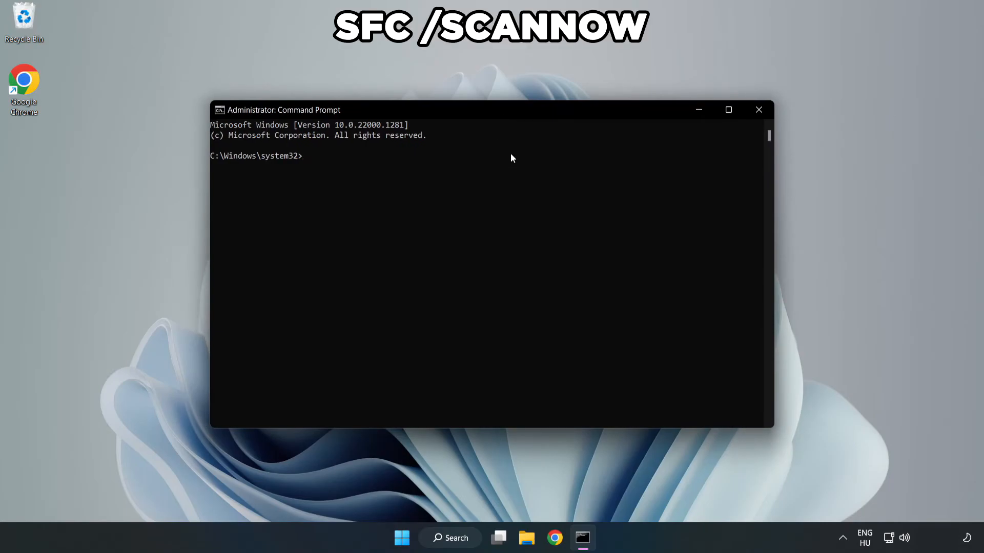
# Step: Run sfc /scannow, confirm no integrity violations, and close Command Prompt
pyautogui.write('sfc /')
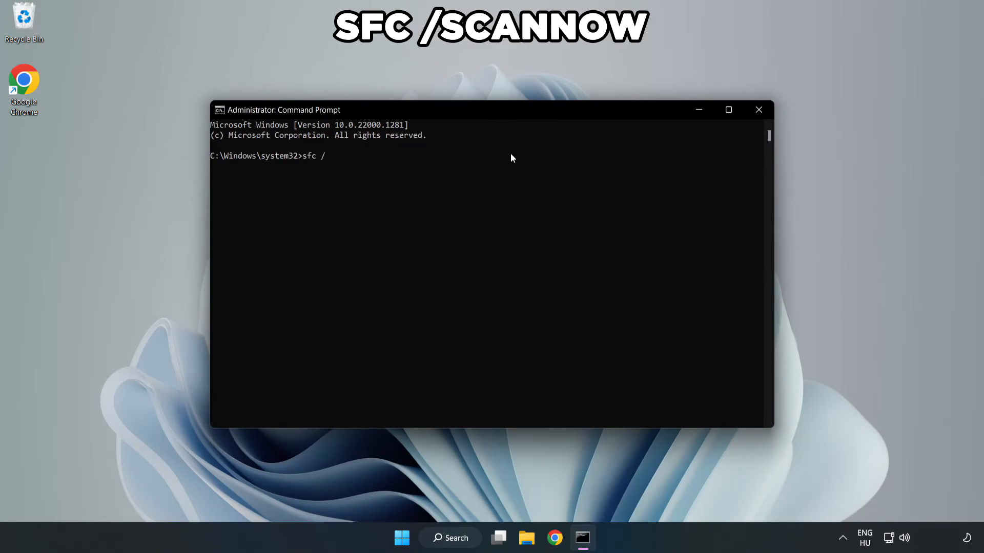
pyautogui.write('scannow')
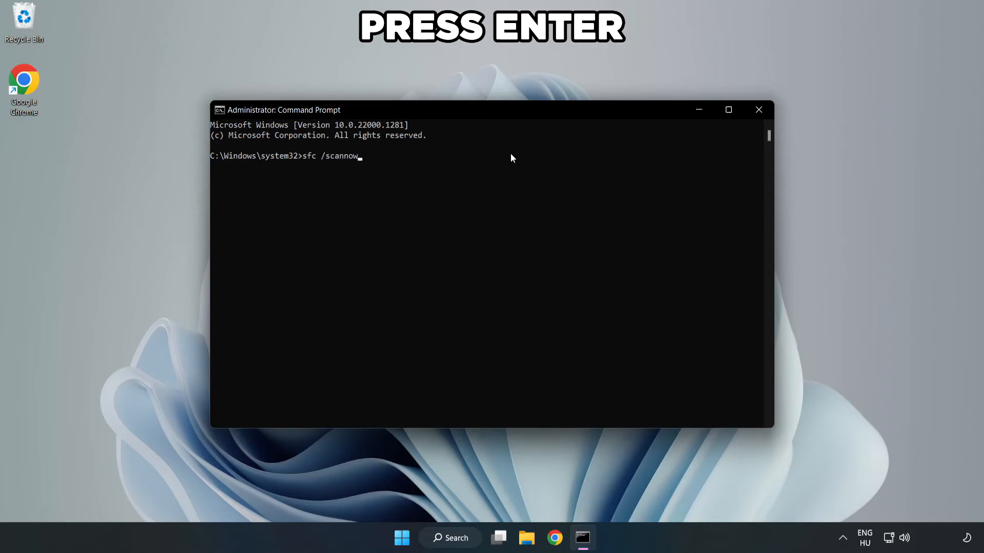
pyautogui.press('enter')
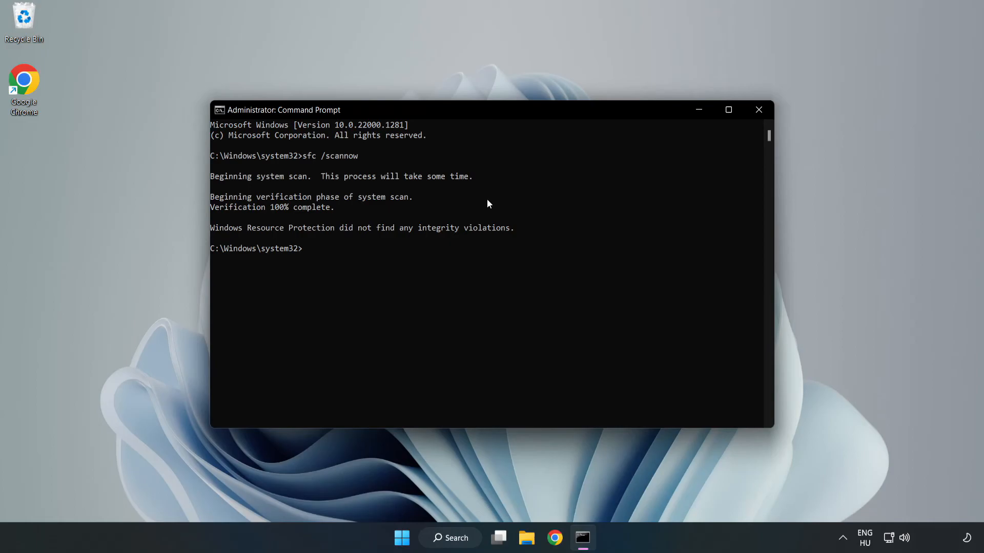
pyautogui.moveTo(758, 110)
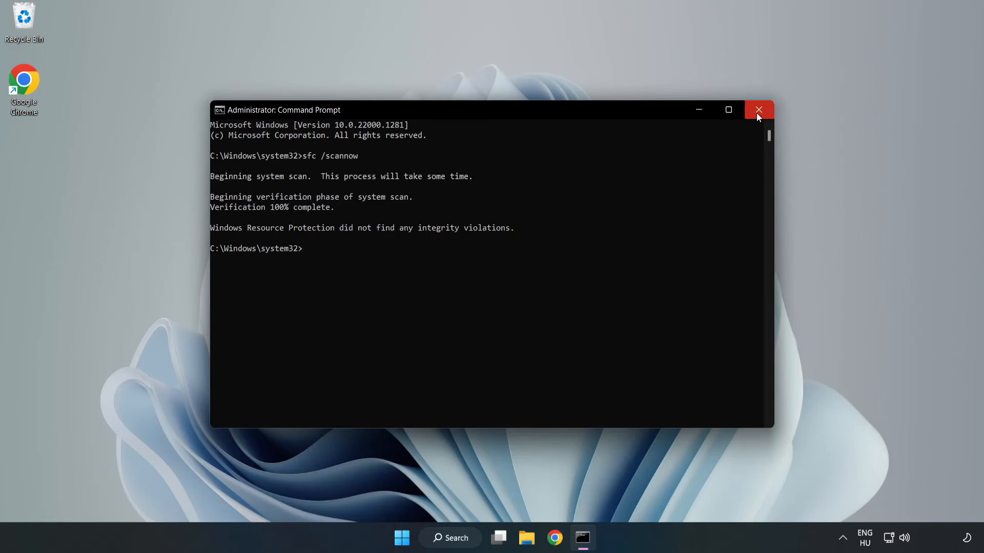
pyautogui.click(759, 110)
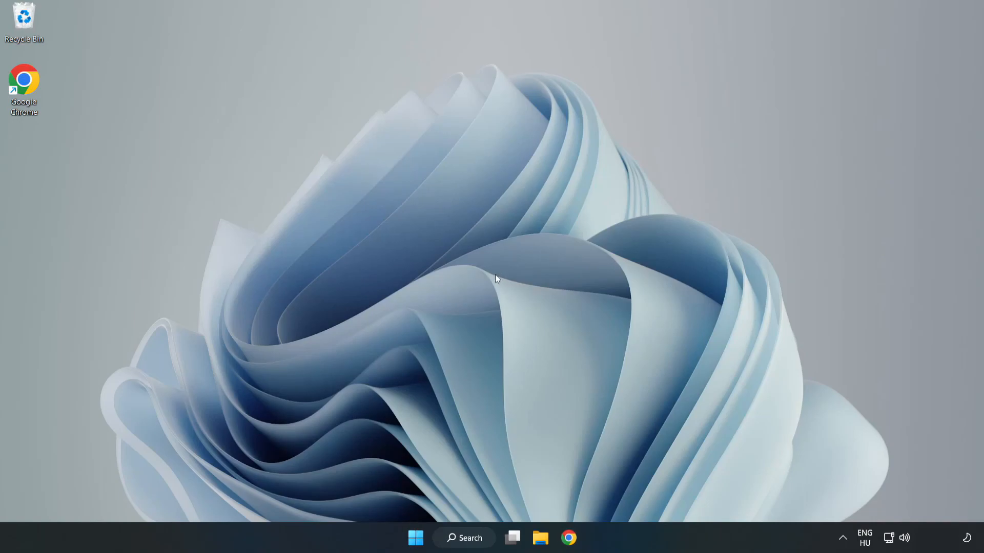
# Step: Show the Start menu power choices: Sleep, Shut down and Restart
pyautogui.click(415, 552)
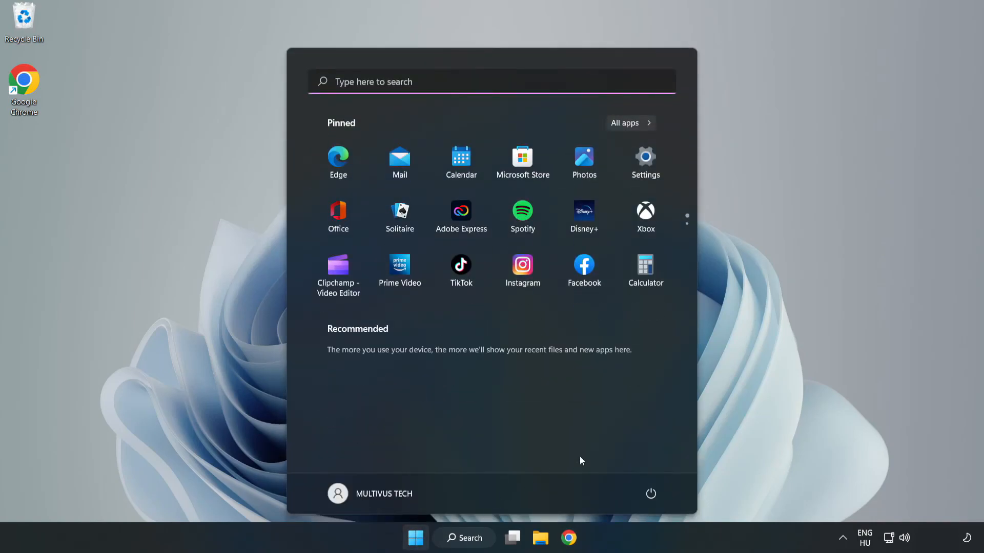
pyautogui.click(650, 493)
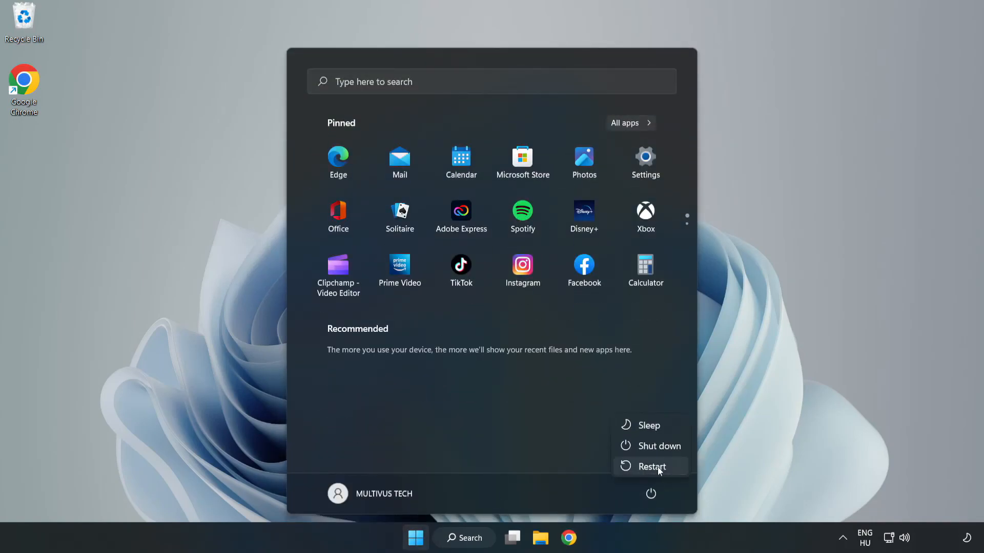
pyautogui.moveTo(658, 468)
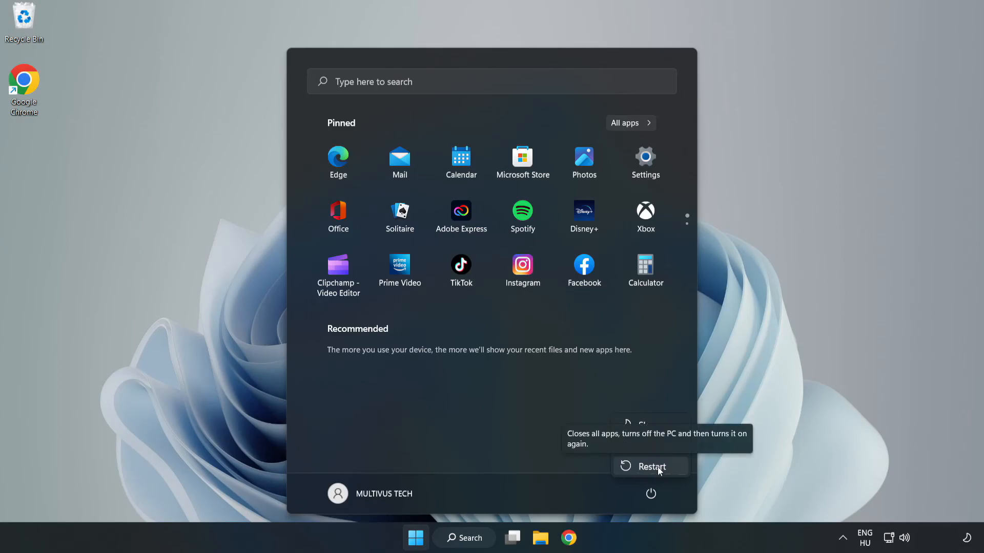